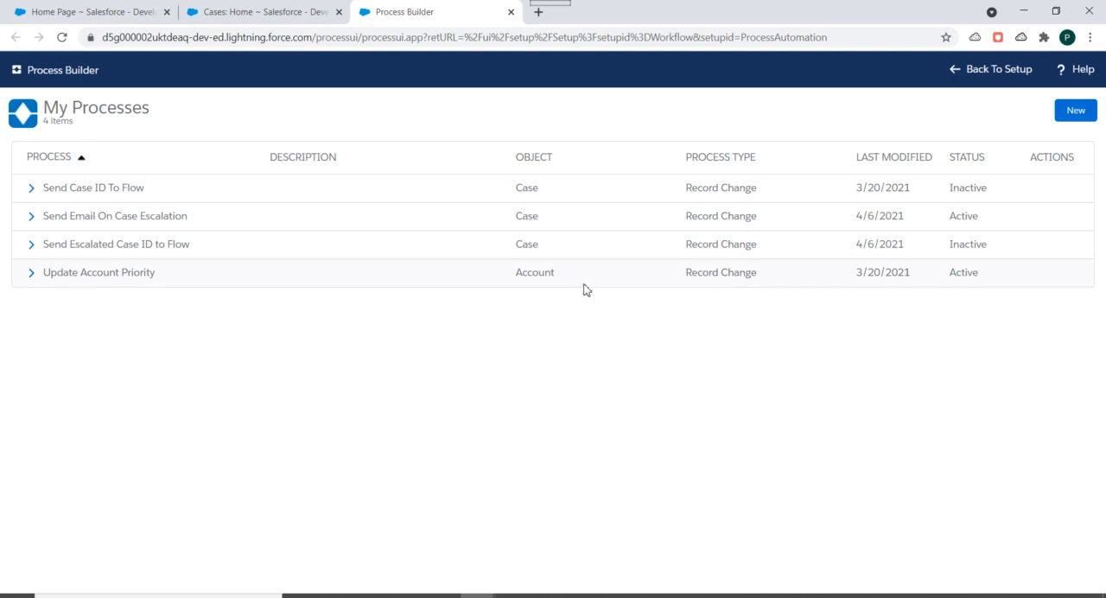
{"action": "mouse_move", "coordinate": [158, 229]}
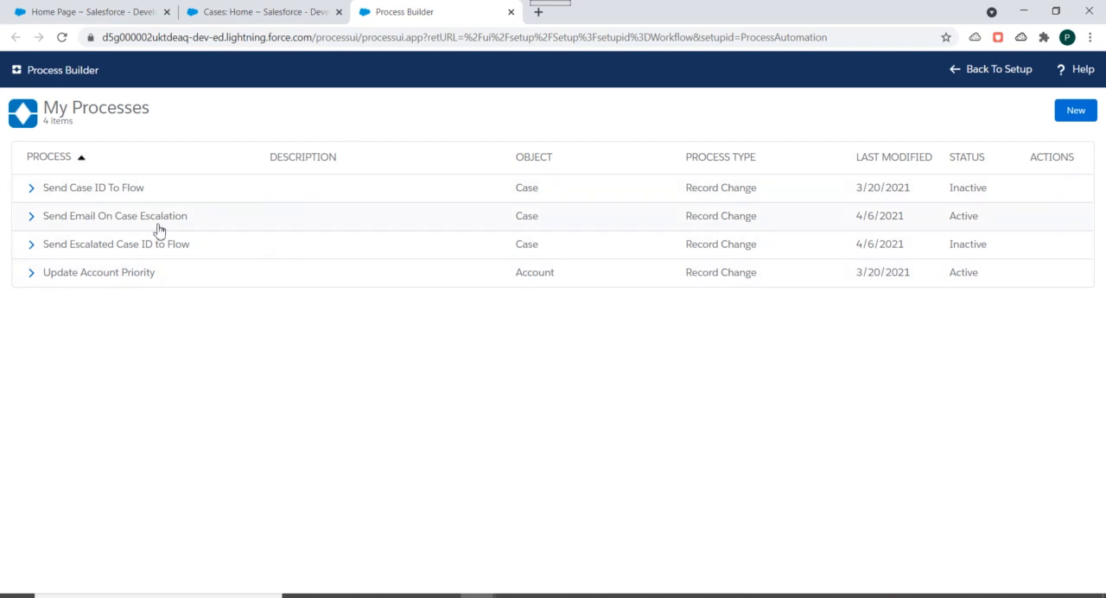
{"action": "mouse_move", "coordinate": [31, 216]}
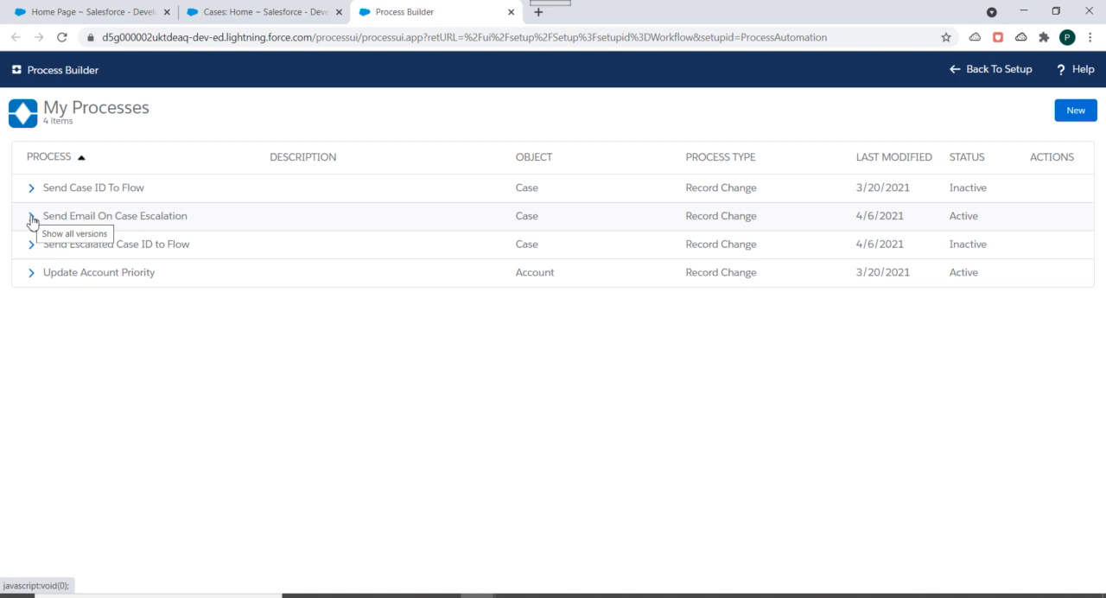
- Open the Send Email On Case Escalation process from My Processes
{"action": "left_click", "coordinate": [114, 215]}
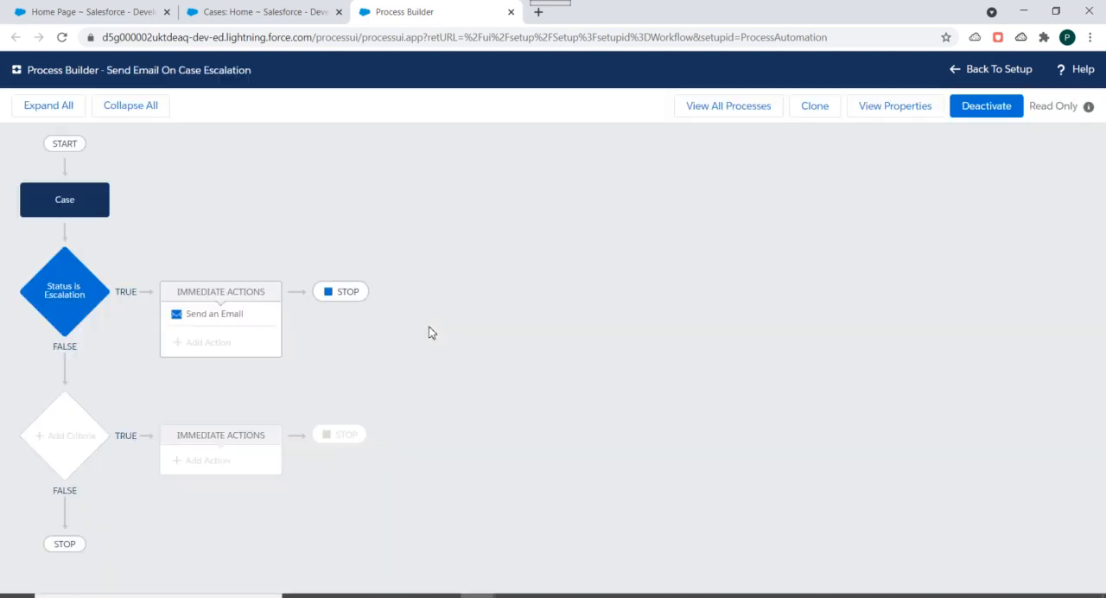
{"action": "mouse_move", "coordinate": [205, 181]}
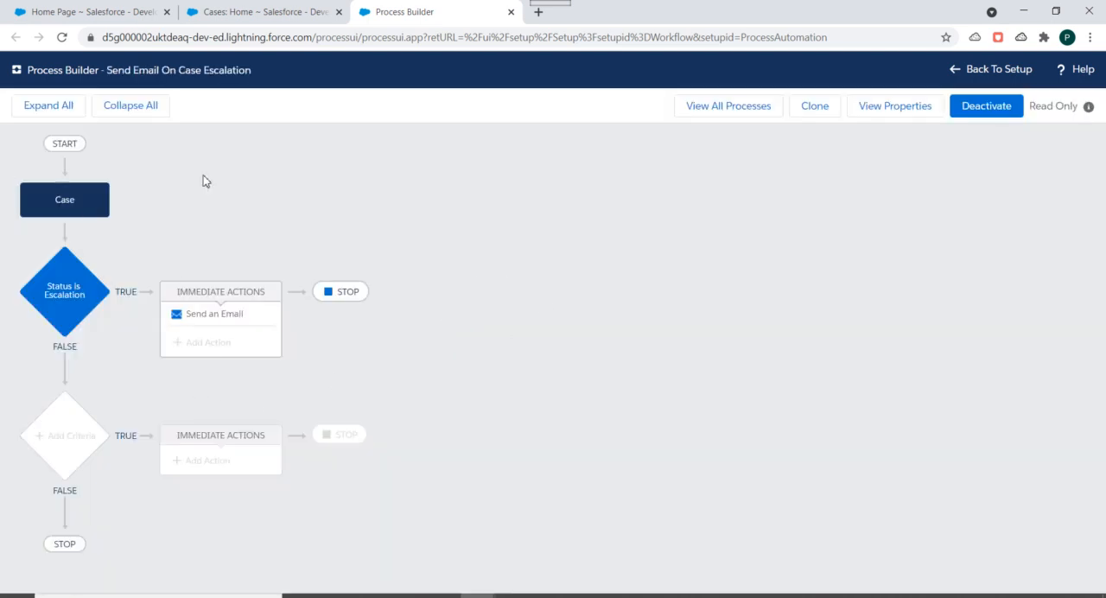
- Inspect the Case trigger, Status is Escalation criteria, and Case_Escalation_Email alert action panels
{"action": "left_click", "coordinate": [63, 200]}
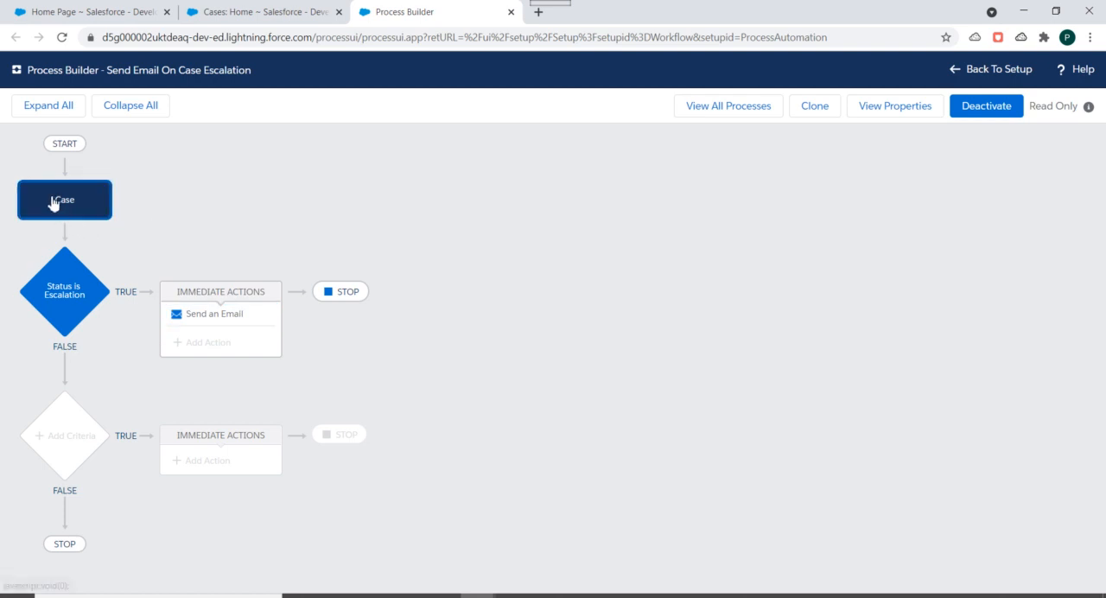
{"action": "left_click", "coordinate": [64, 200]}
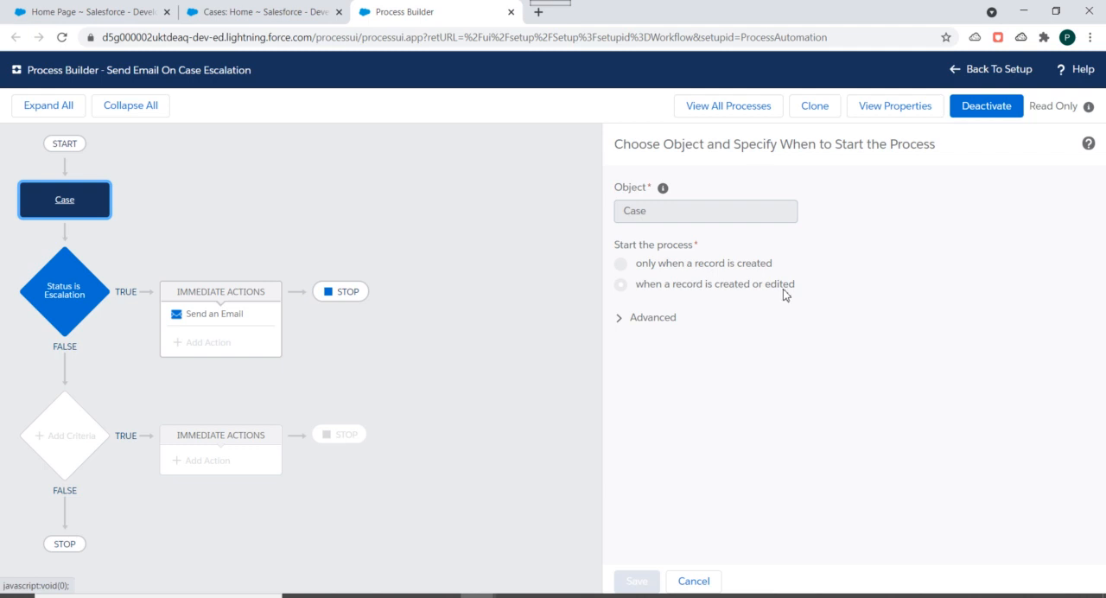
{"action": "left_click", "coordinate": [64, 291]}
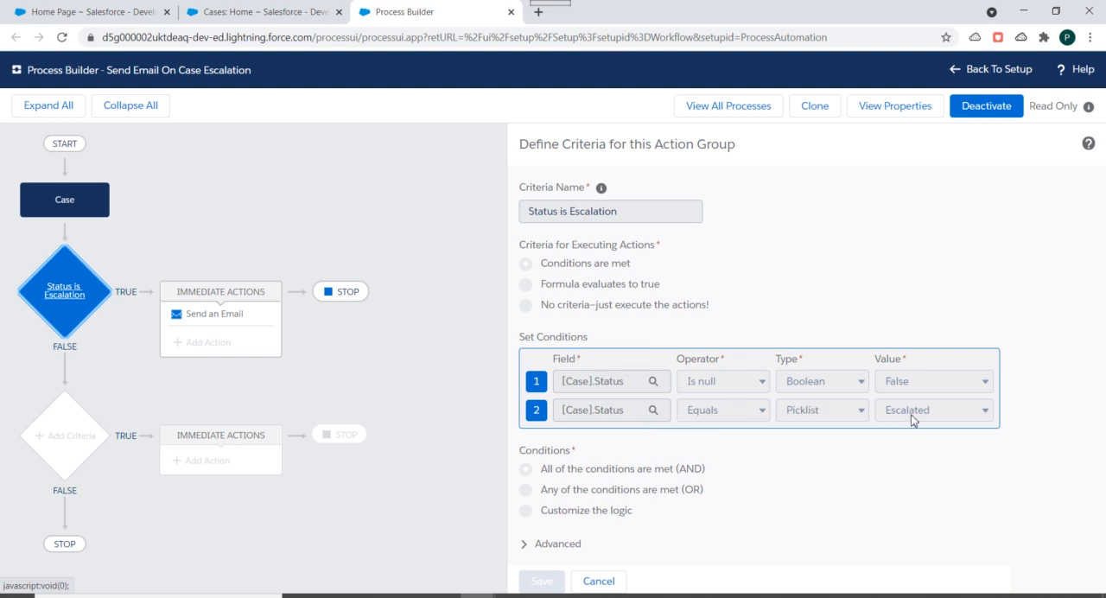
{"action": "mouse_move", "coordinate": [304, 254]}
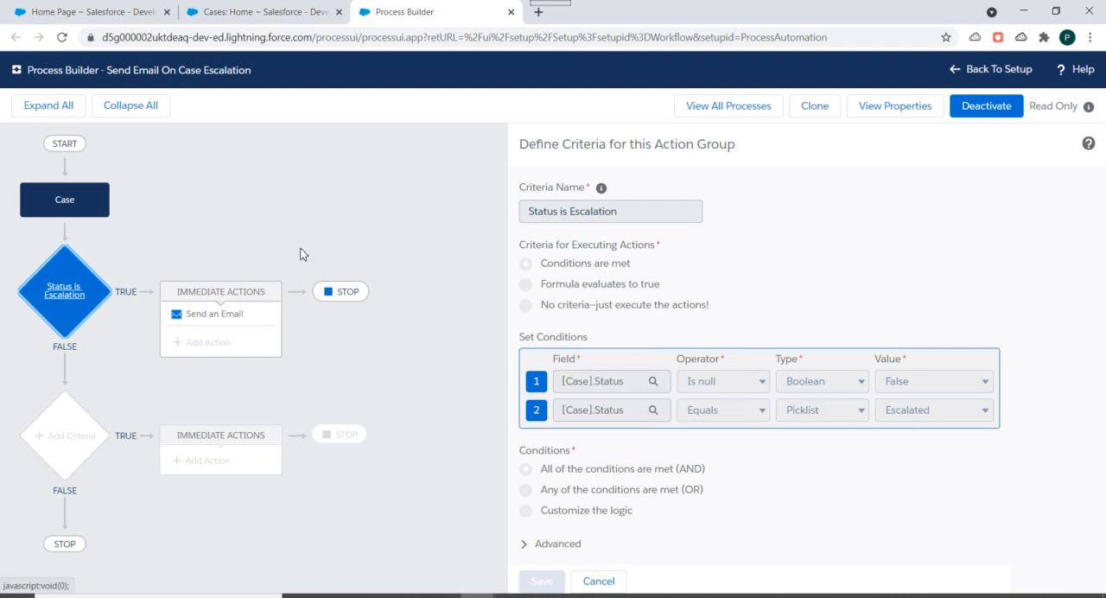
{"action": "left_click", "coordinate": [212, 314]}
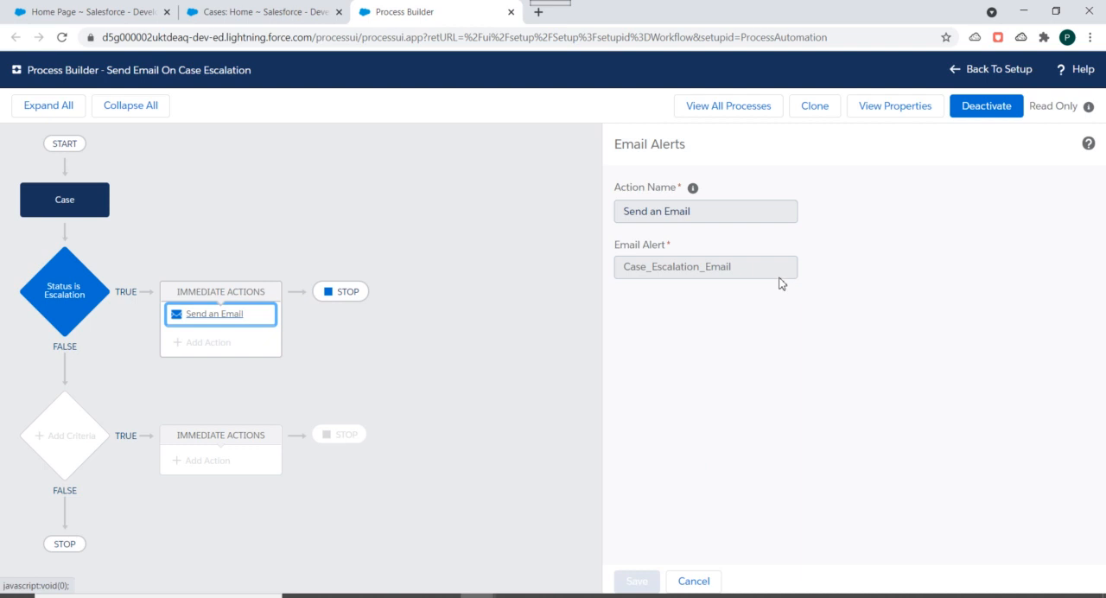
{"action": "mouse_move", "coordinate": [754, 272]}
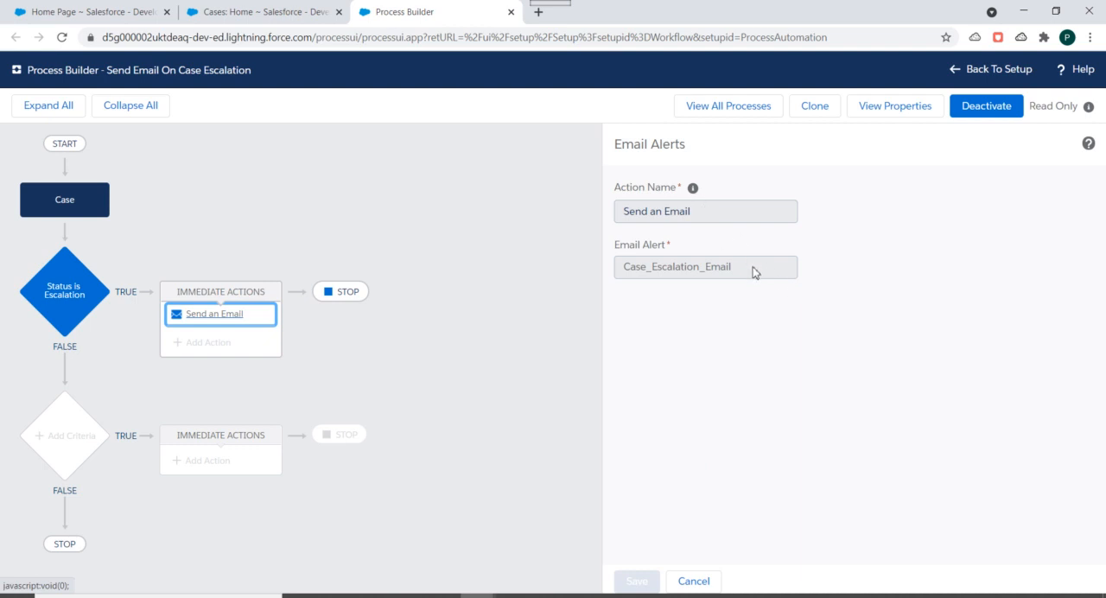
{"action": "mouse_move", "coordinate": [702, 277]}
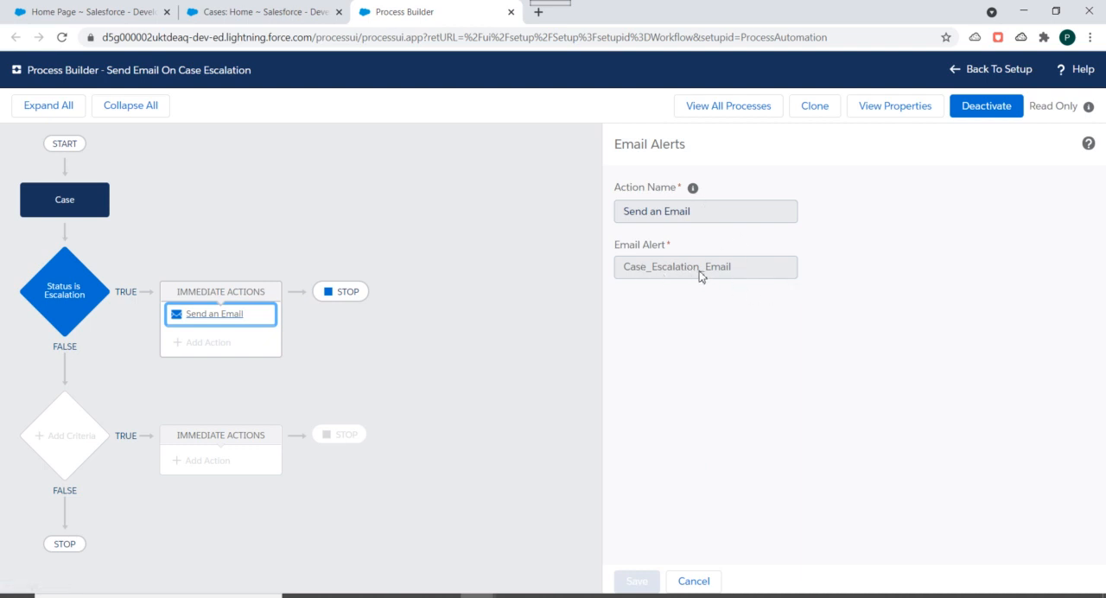
{"action": "mouse_move", "coordinate": [730, 235]}
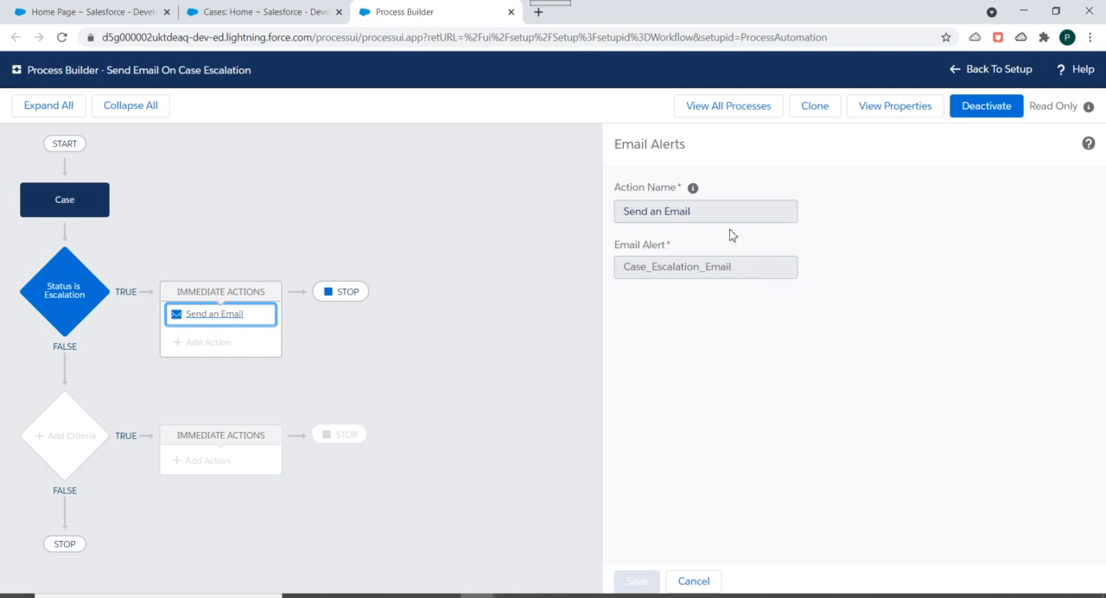
{"action": "mouse_move", "coordinate": [570, 273]}
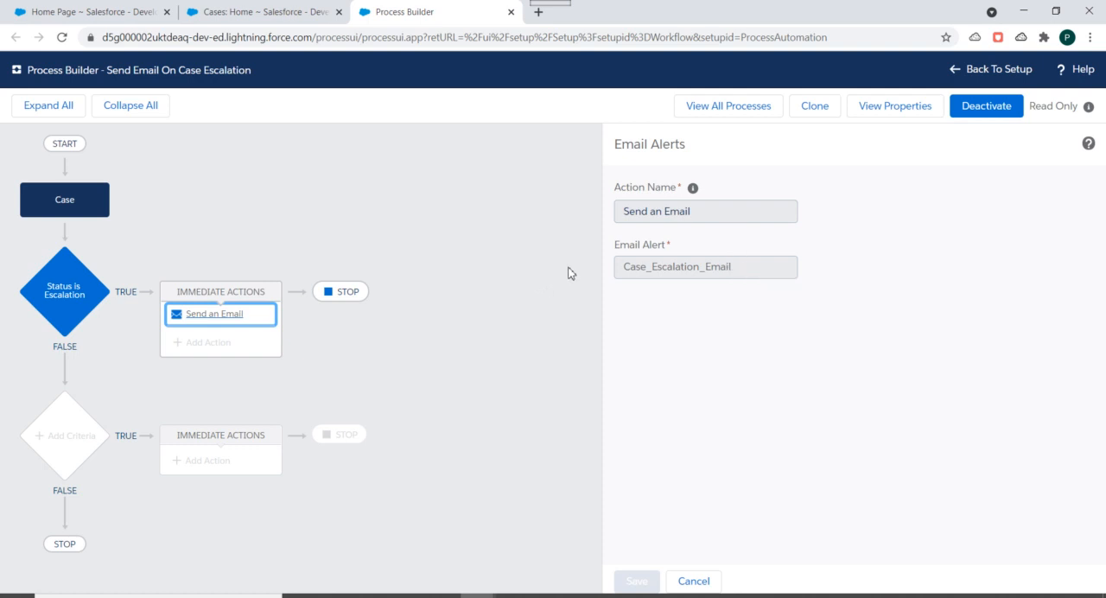
{"action": "mouse_move", "coordinate": [623, 300]}
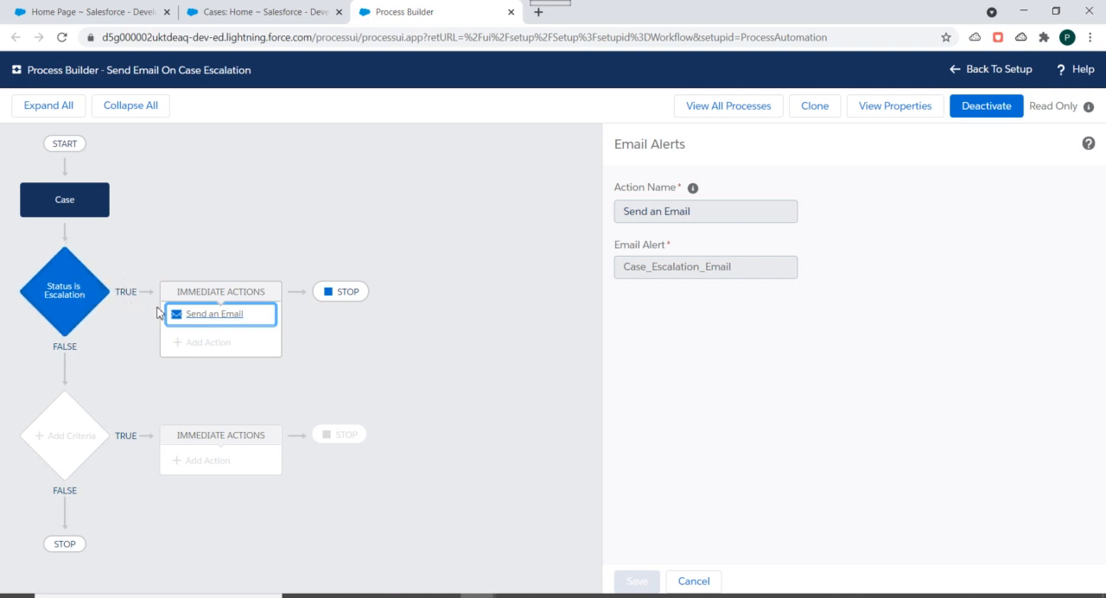
{"action": "mouse_move", "coordinate": [516, 315]}
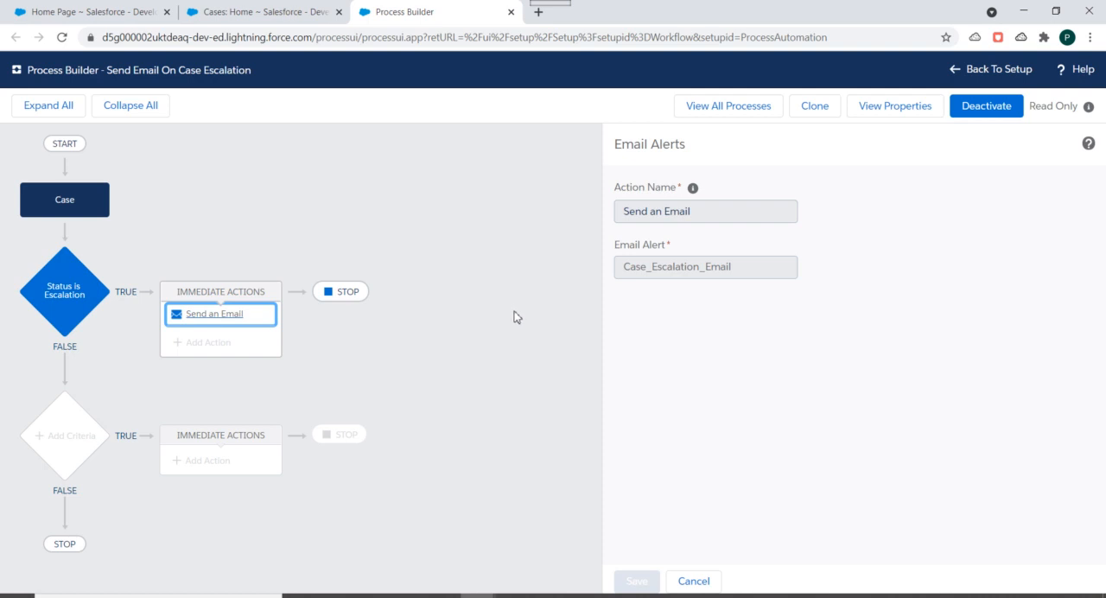
{"action": "mouse_move", "coordinate": [159, 330]}
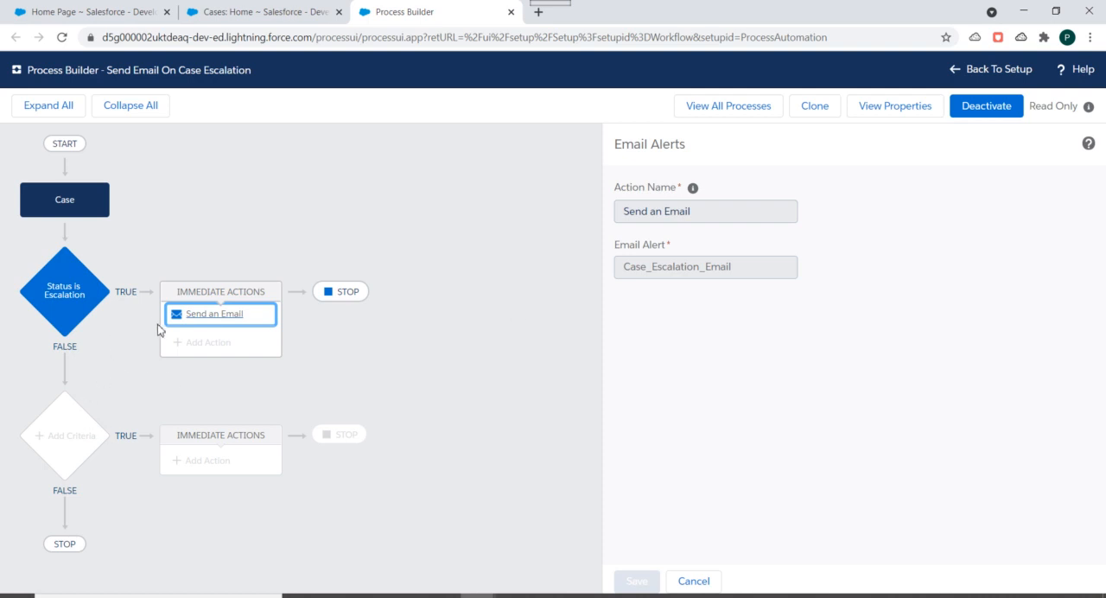
{"action": "mouse_move", "coordinate": [448, 160]}
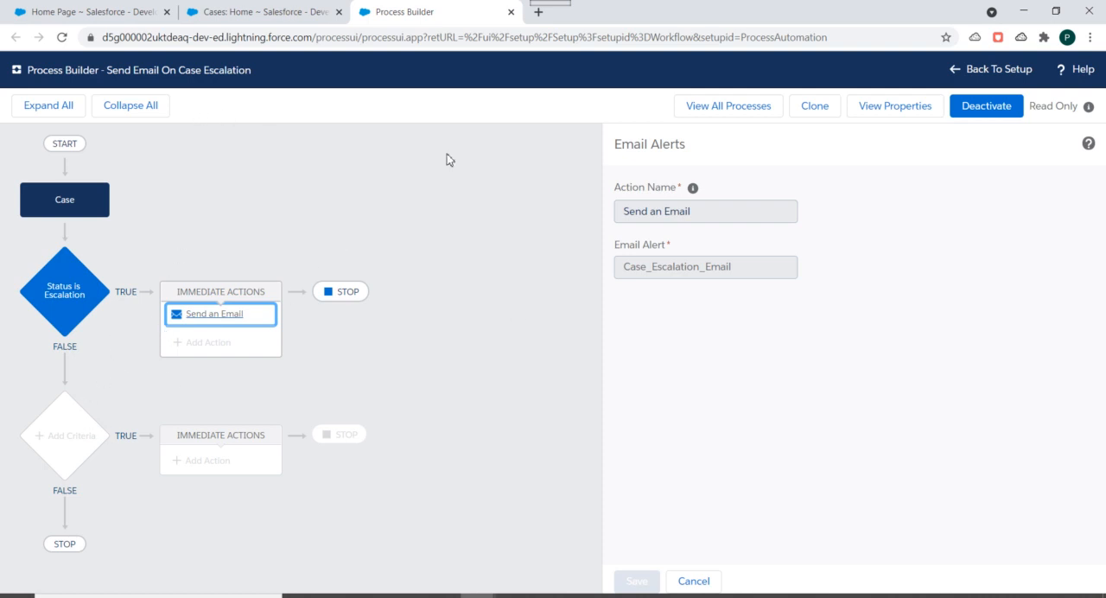
{"action": "mouse_move", "coordinate": [352, 233]}
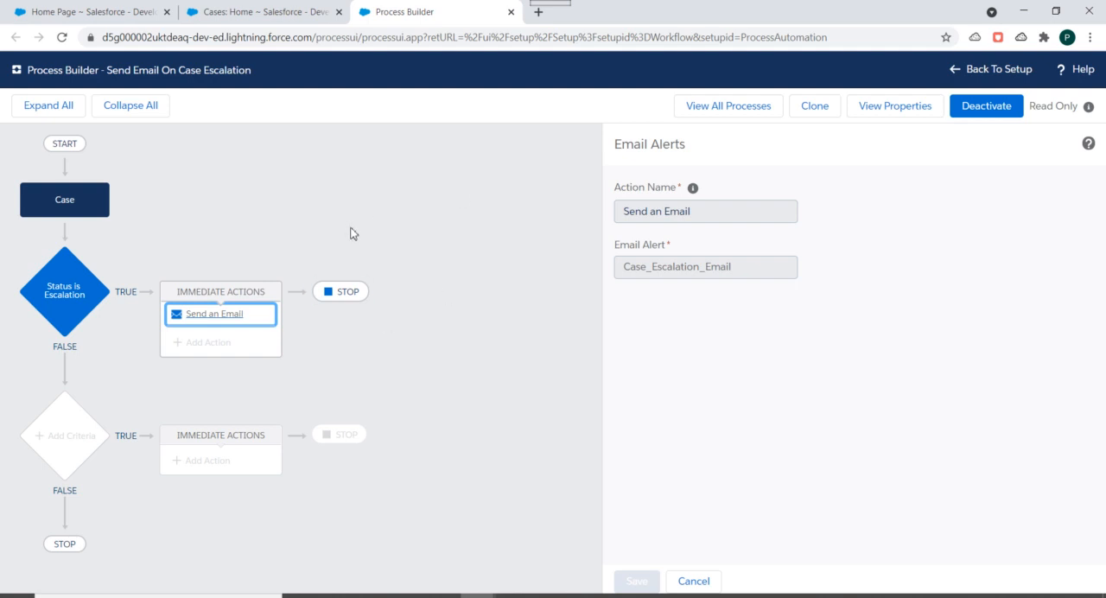
{"action": "mouse_move", "coordinate": [899, 190]}
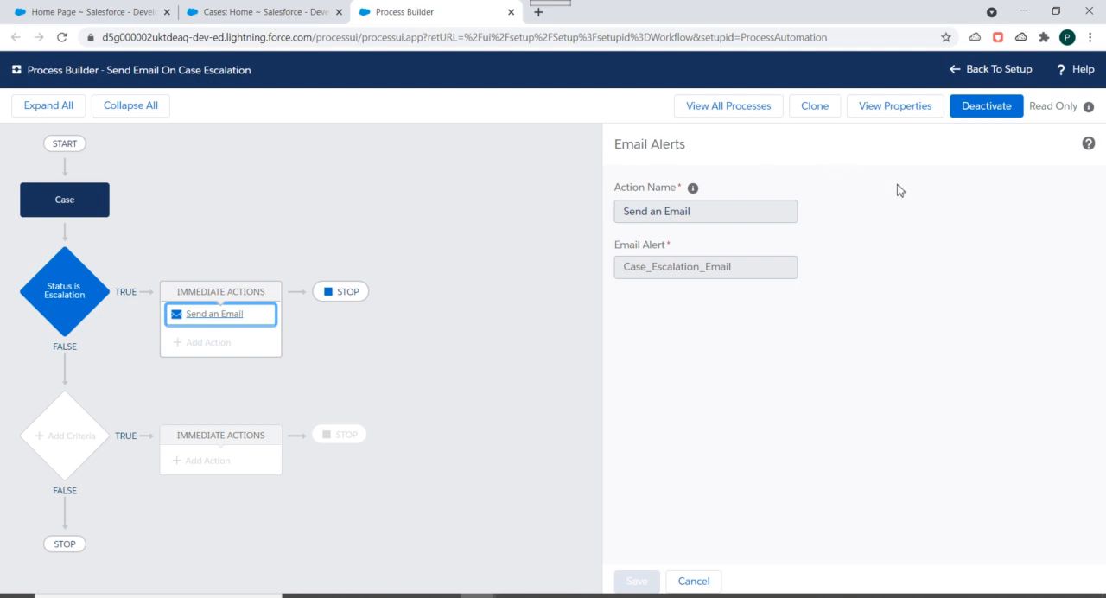
{"action": "mouse_move", "coordinate": [845, 104]}
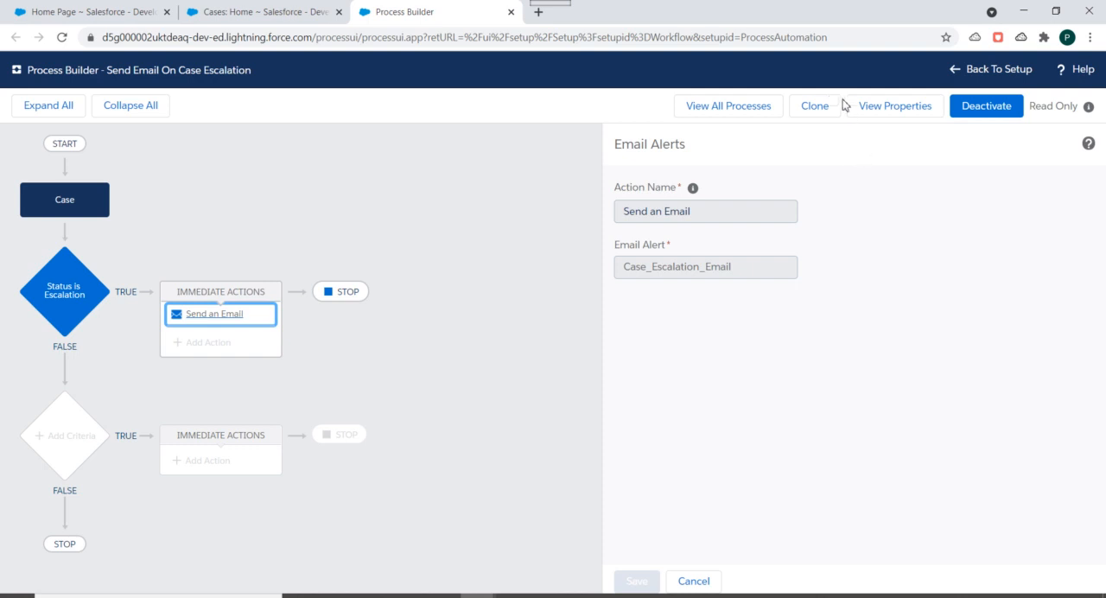
- Clone the process as a version of the current process and save it
{"action": "left_click", "coordinate": [813, 105]}
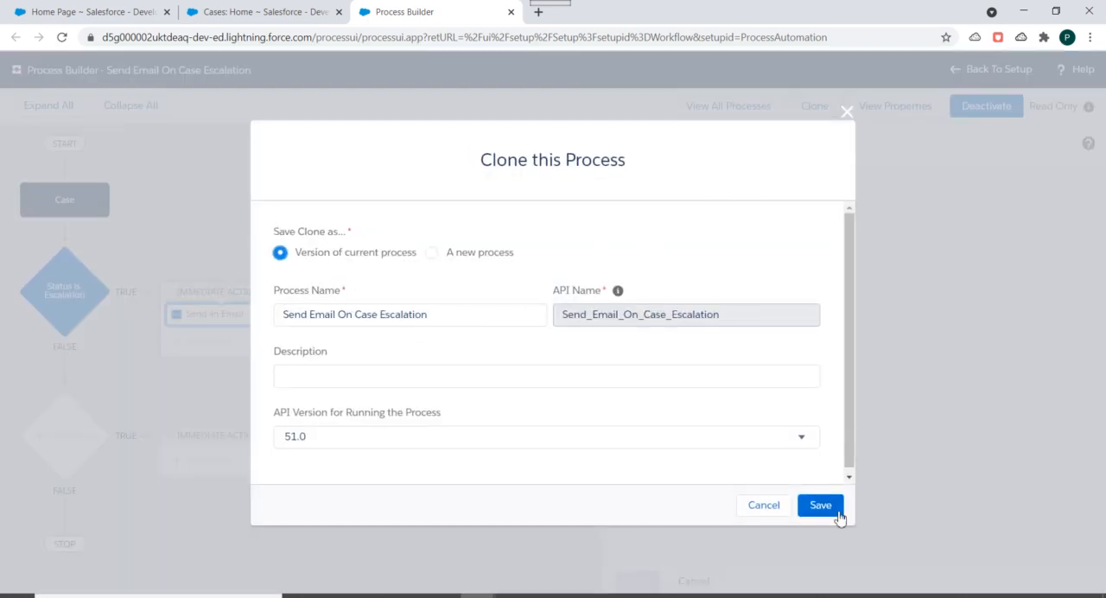
{"action": "left_click", "coordinate": [819, 504]}
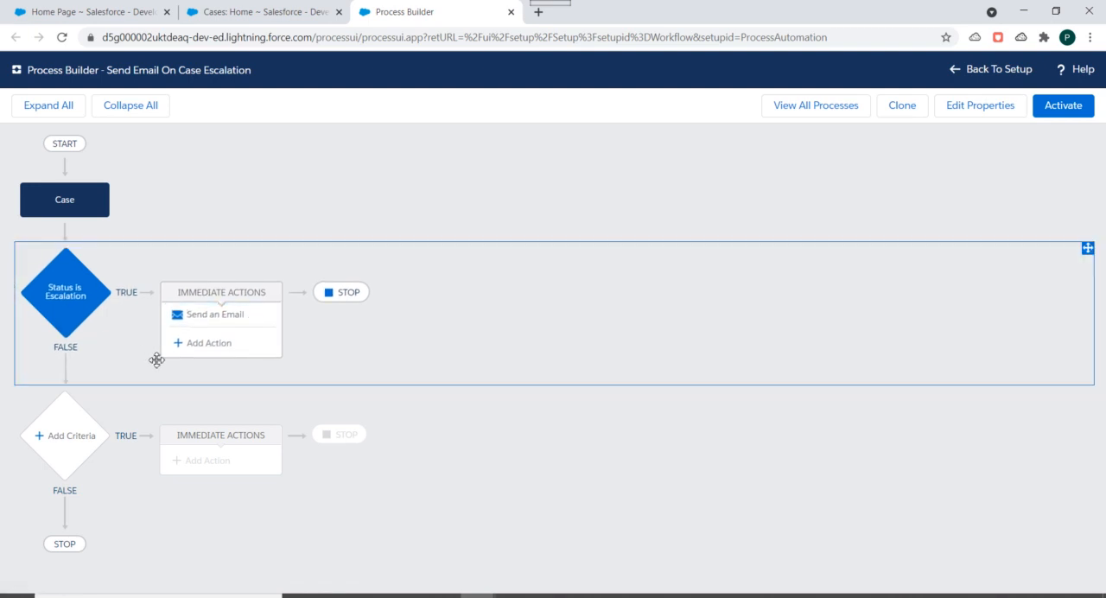
- Add an Update Records immediate action named 'Update the Case Description'
{"action": "left_click", "coordinate": [207, 342]}
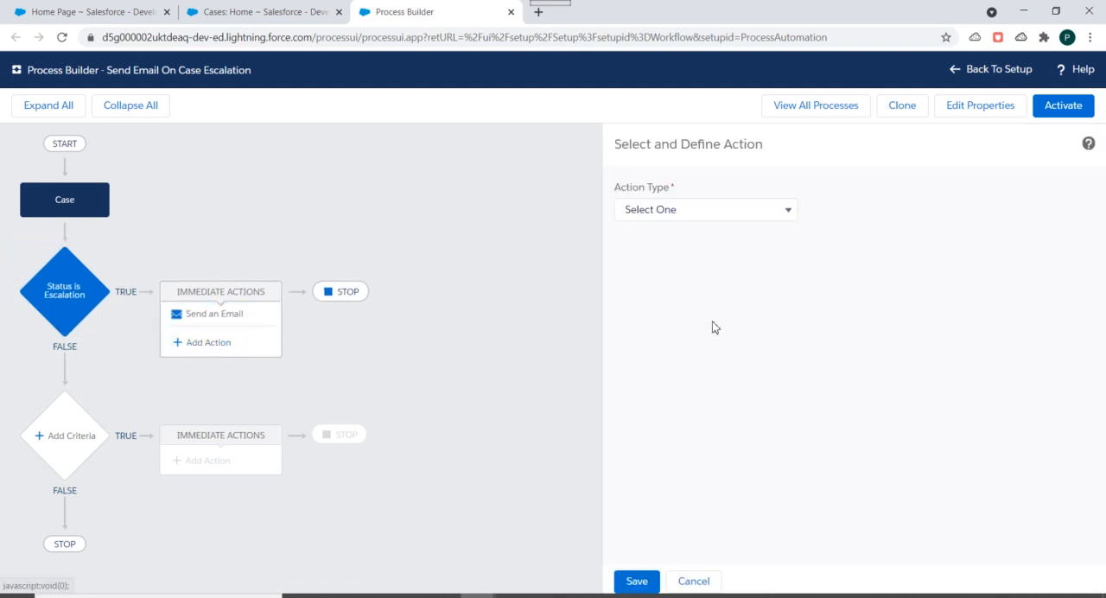
{"action": "left_click", "coordinate": [704, 209]}
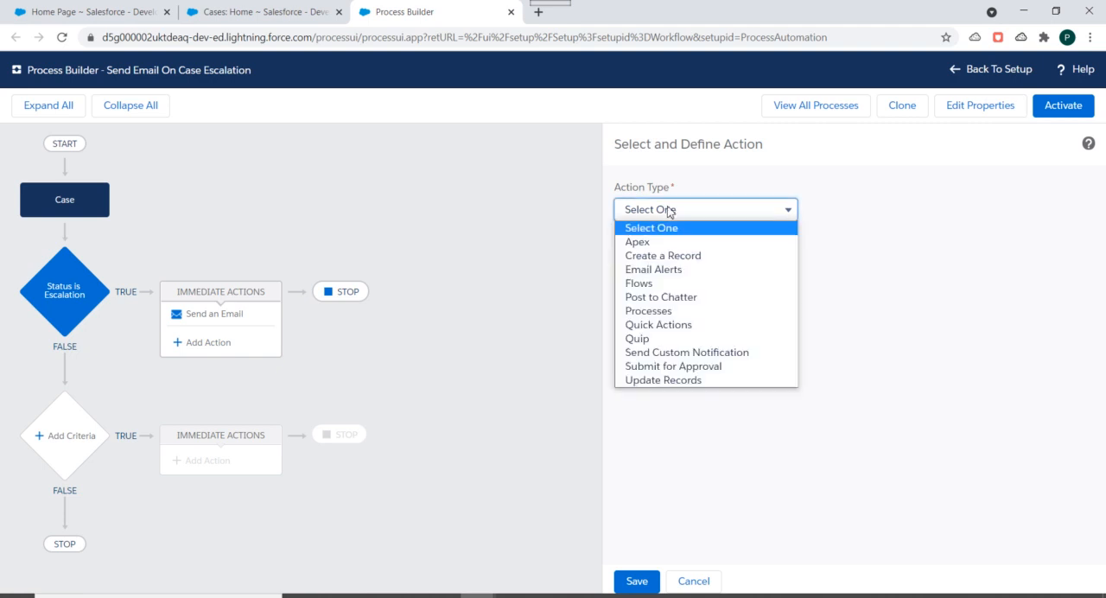
{"action": "mouse_move", "coordinate": [686, 380]}
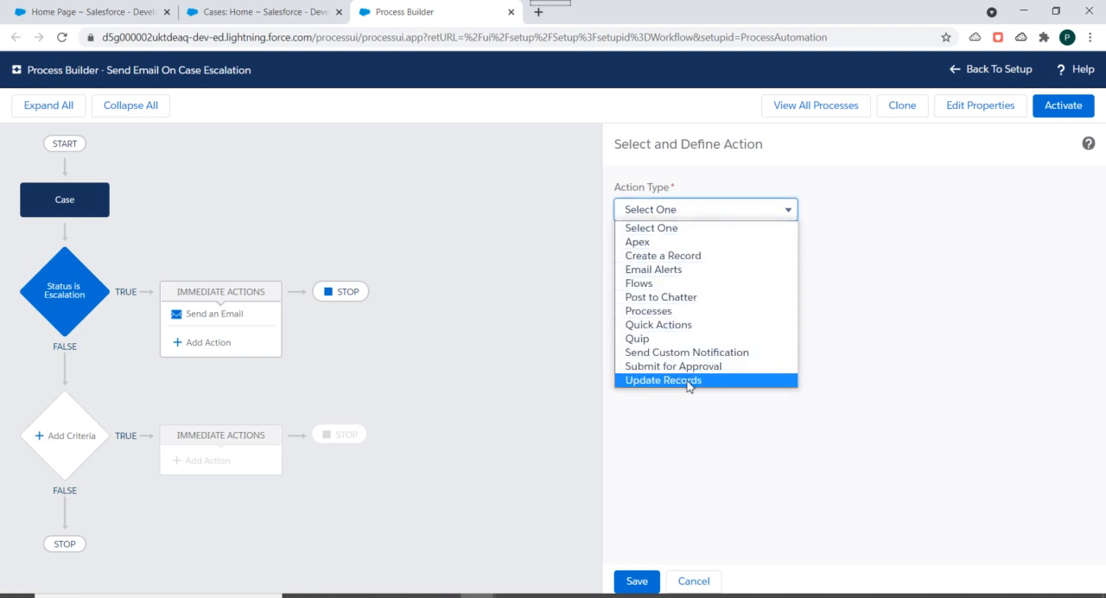
{"action": "left_click", "coordinate": [661, 380]}
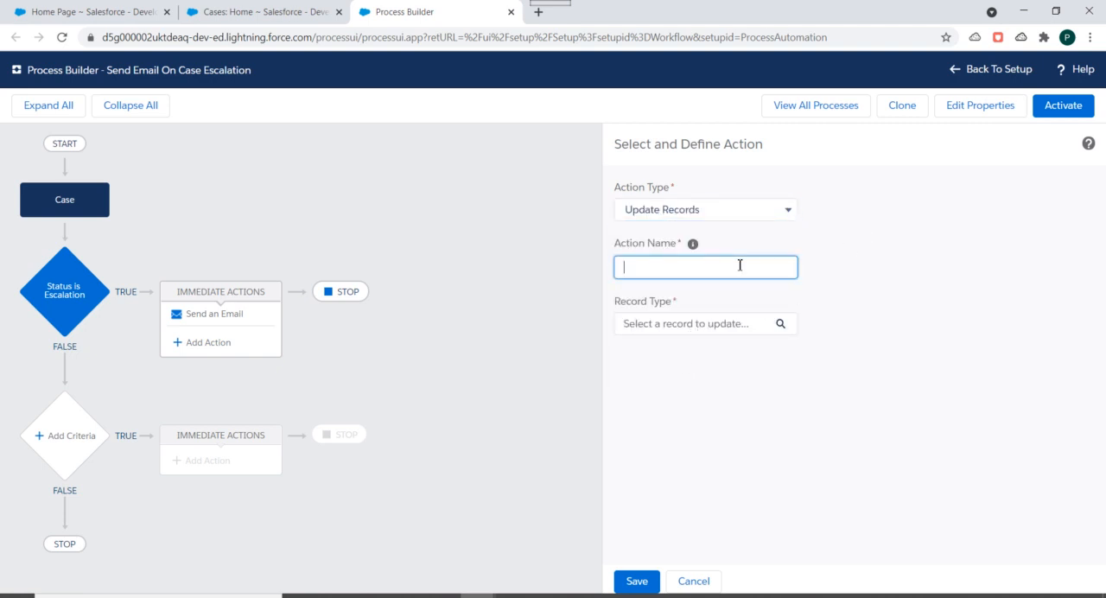
{"action": "type", "text": "Update the"}
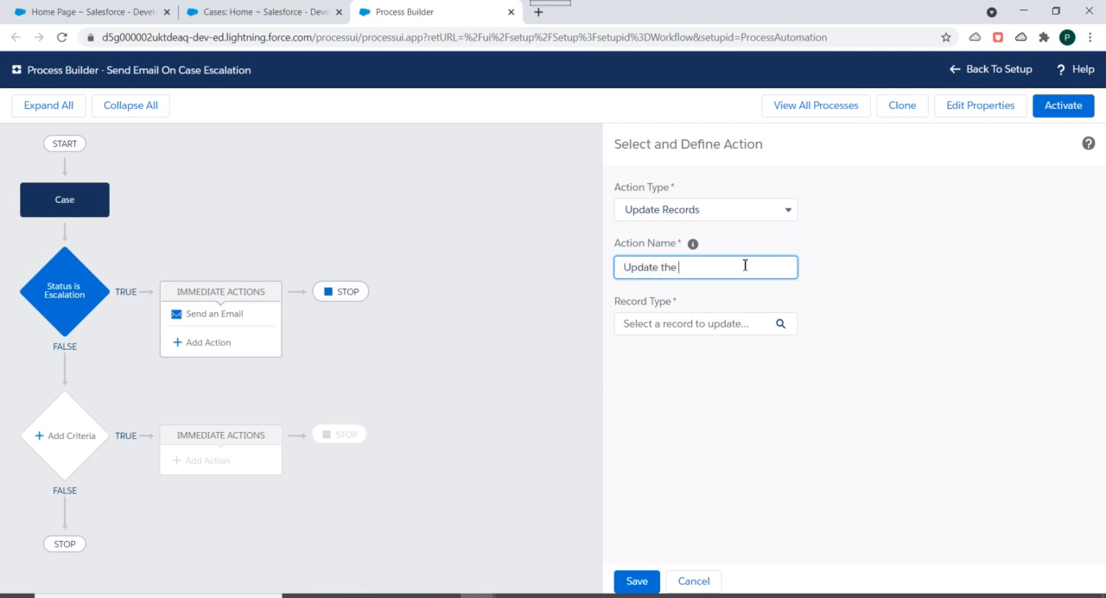
{"action": "type", "text": "Case Description"}
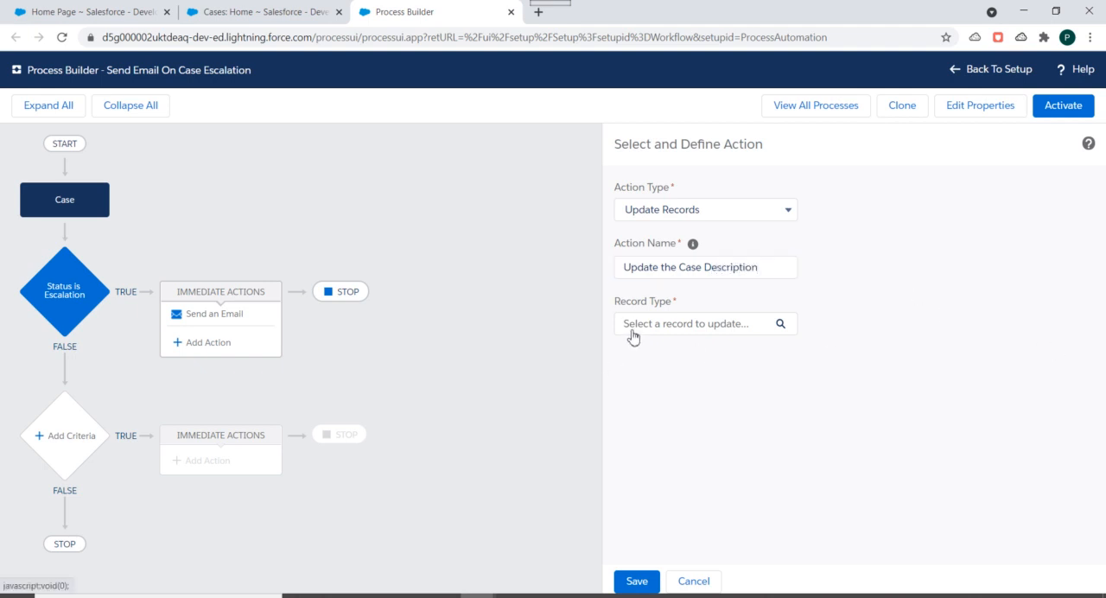
- Set the action to update the Case record that started the process
{"action": "left_click", "coordinate": [704, 323]}
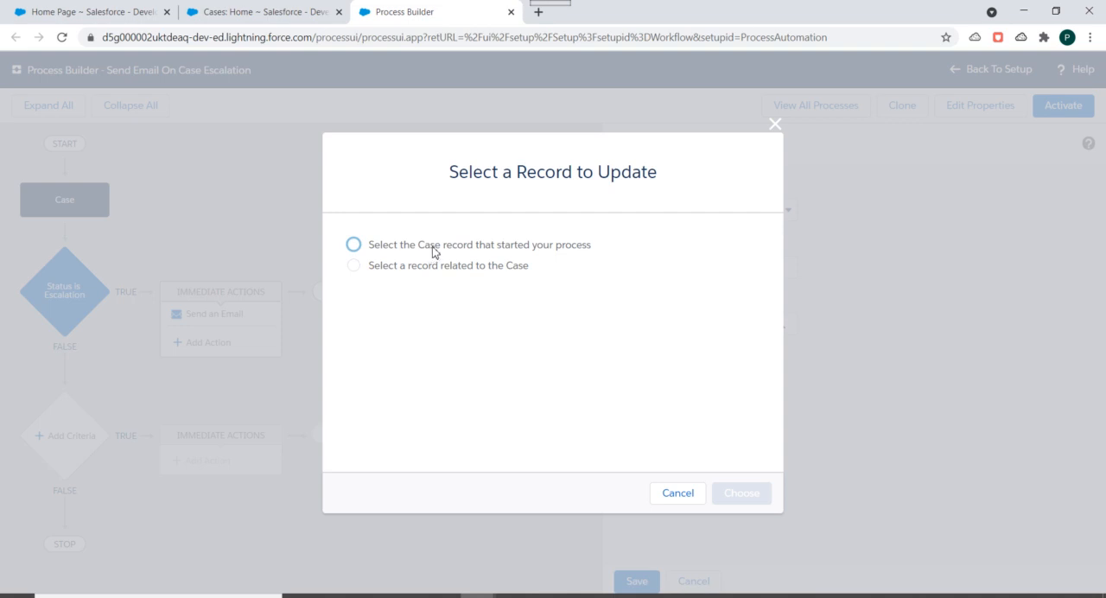
{"action": "left_click", "coordinate": [354, 245]}
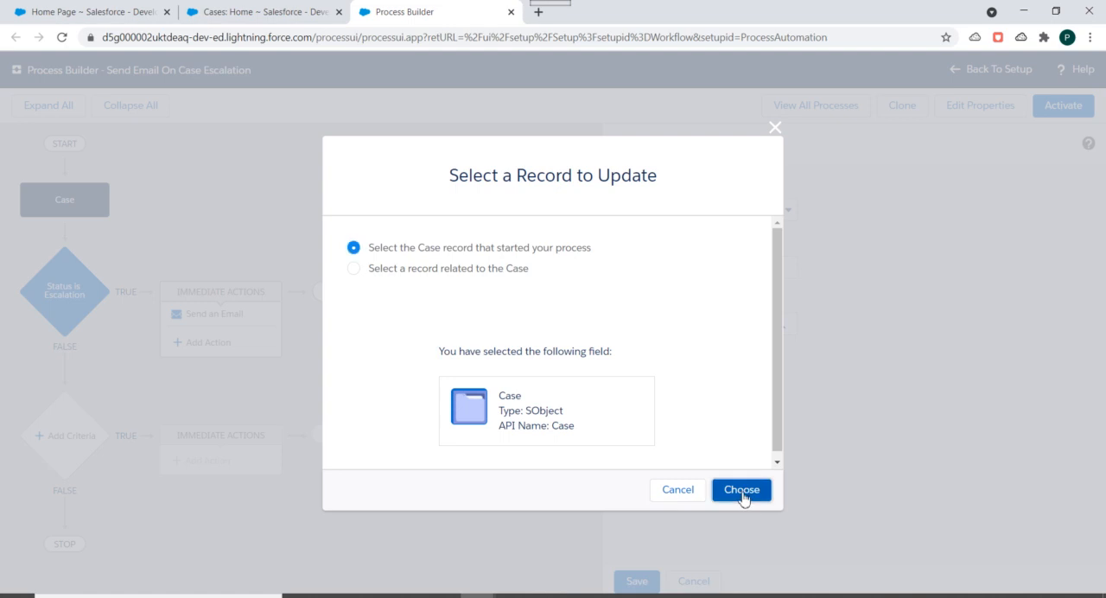
{"action": "left_click", "coordinate": [740, 488]}
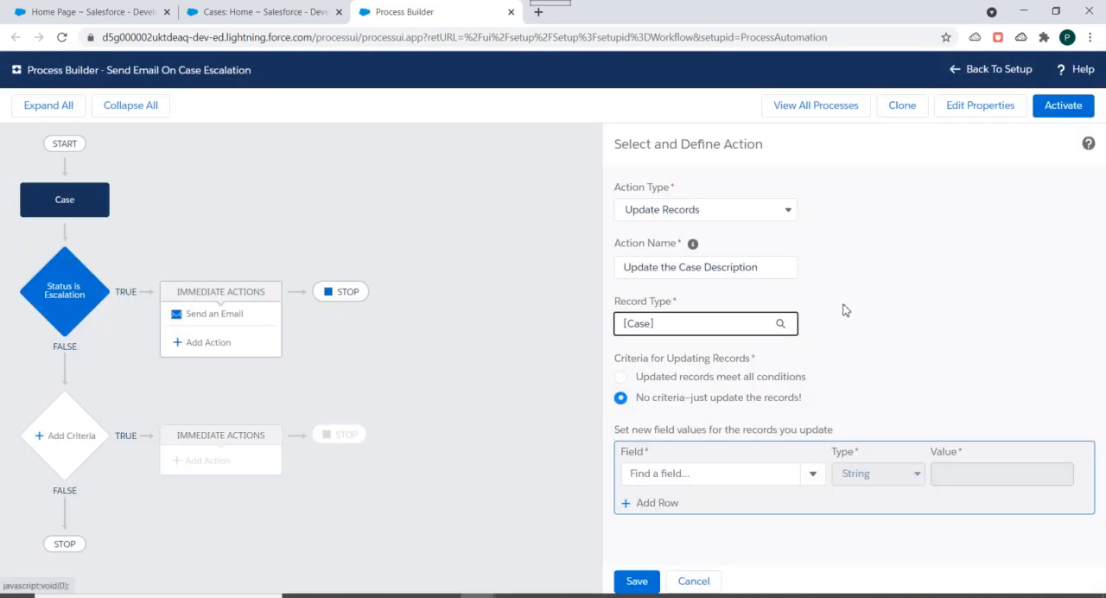
{"action": "mouse_move", "coordinate": [678, 410]}
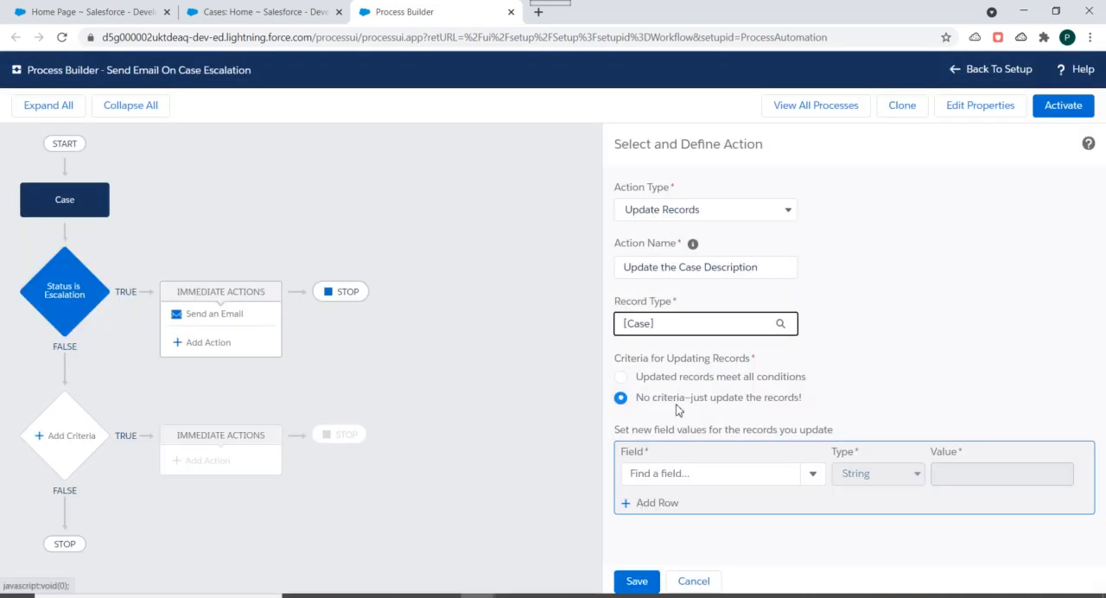
- Set the Description field to 'This Case is Escalated' and save the action
{"action": "left_click", "coordinate": [709, 473]}
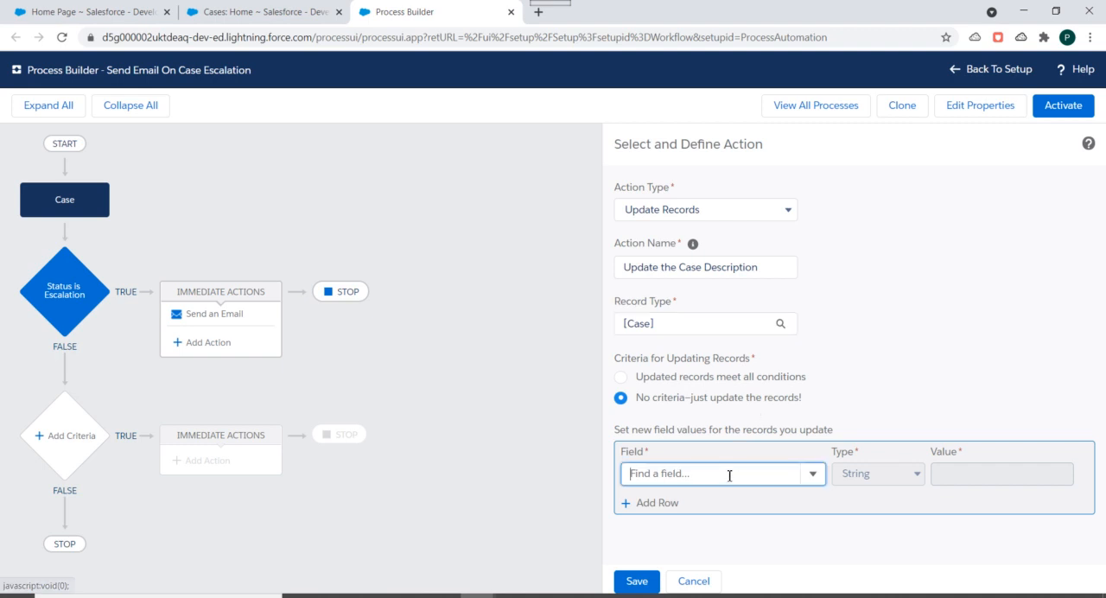
{"action": "type", "text": "d"}
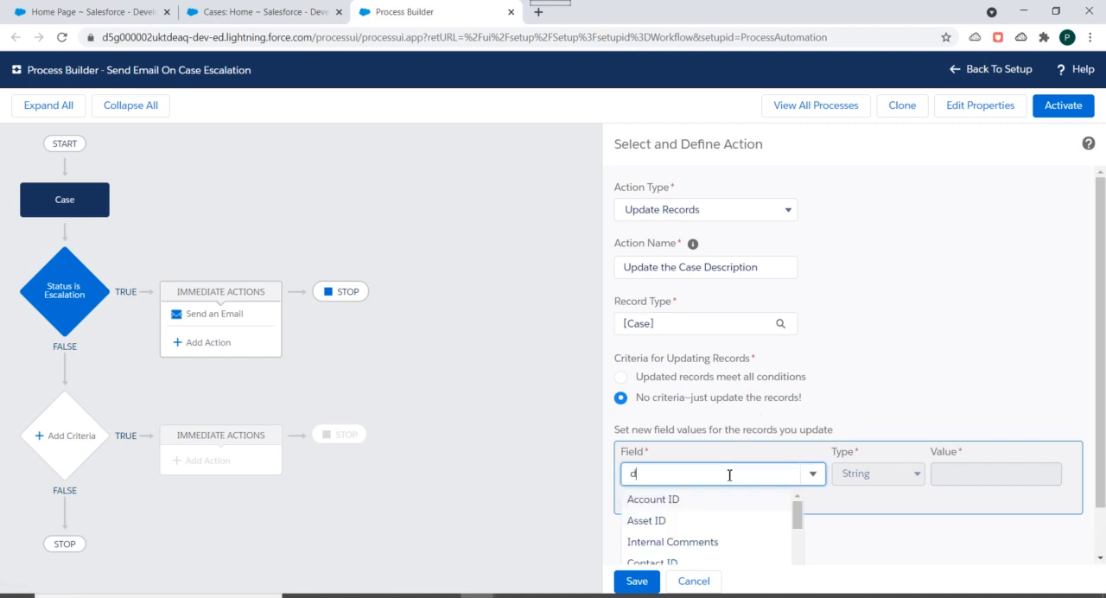
{"action": "type", "text": "es"}
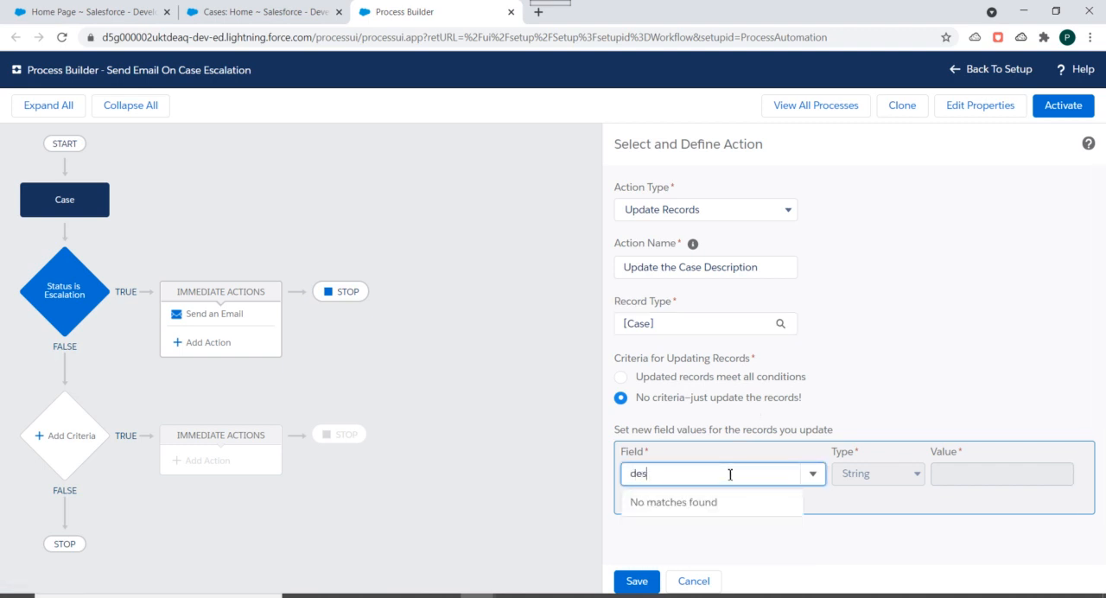
{"action": "left_click", "coordinate": [674, 502]}
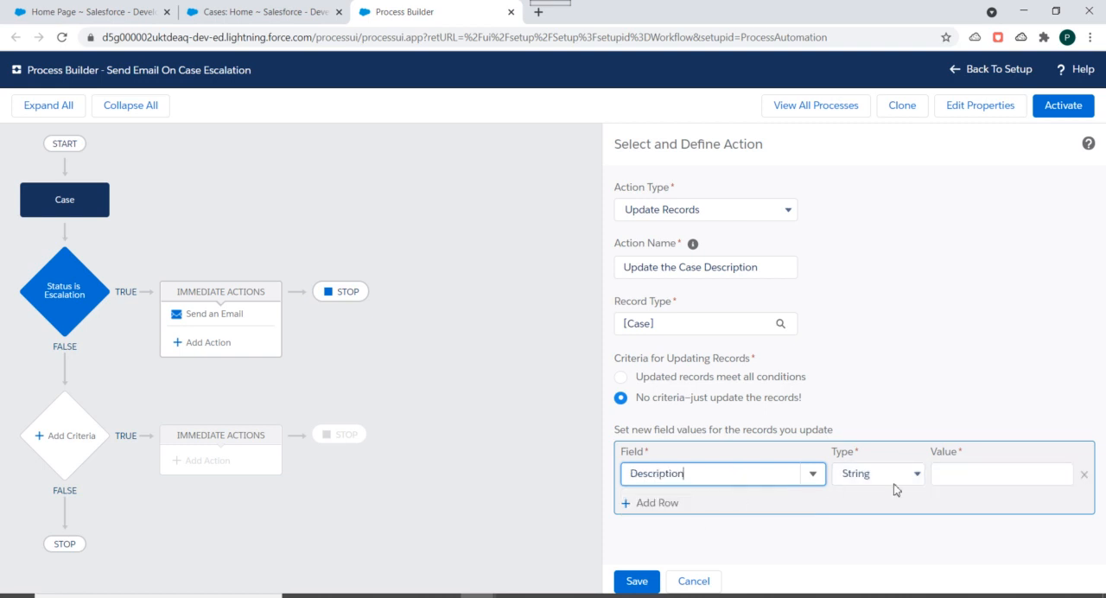
{"action": "left_click", "coordinate": [1001, 473]}
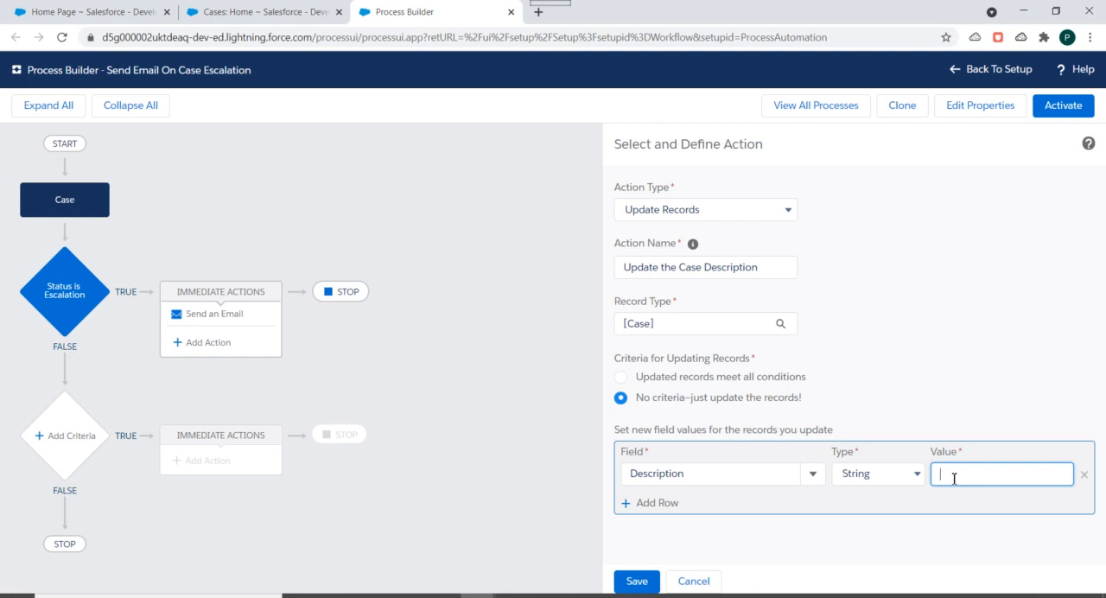
{"action": "type", "text": "This Case is Escalated"}
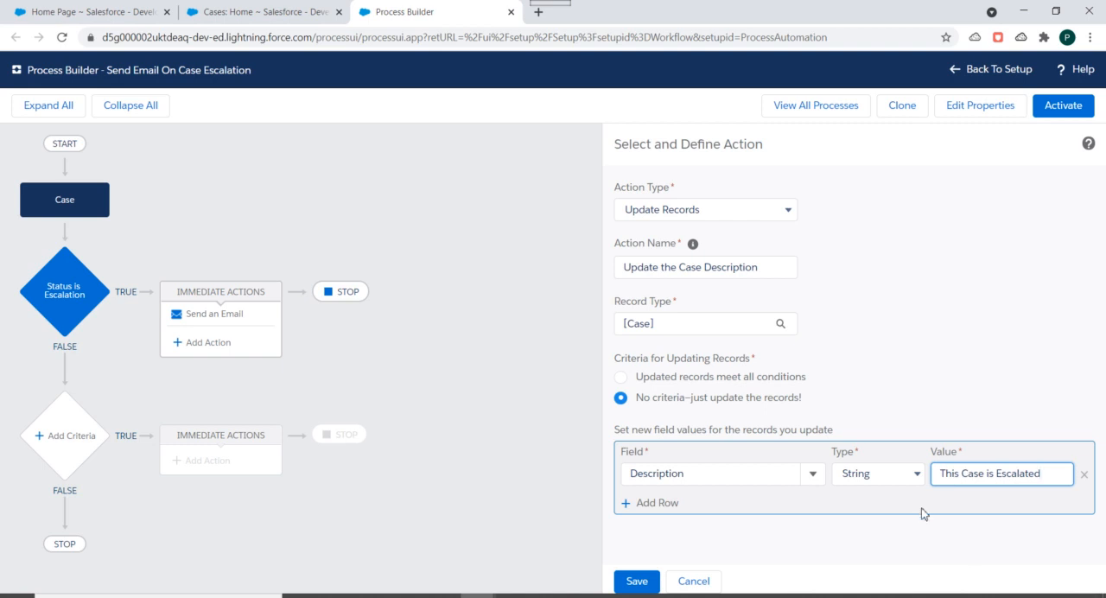
{"action": "left_click", "coordinate": [636, 580]}
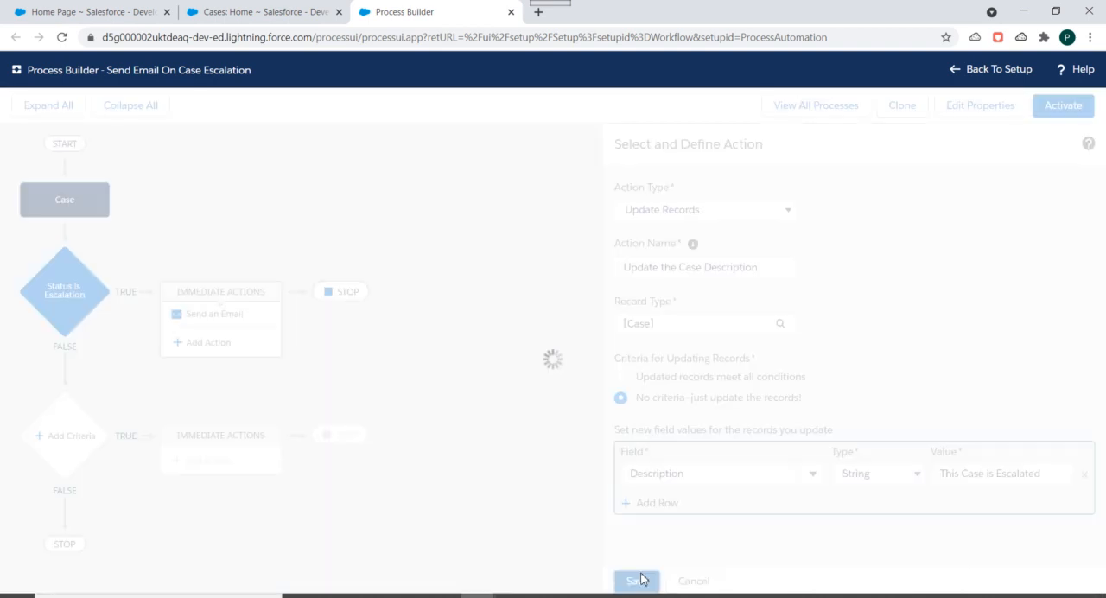
{"action": "left_click", "coordinate": [635, 580]}
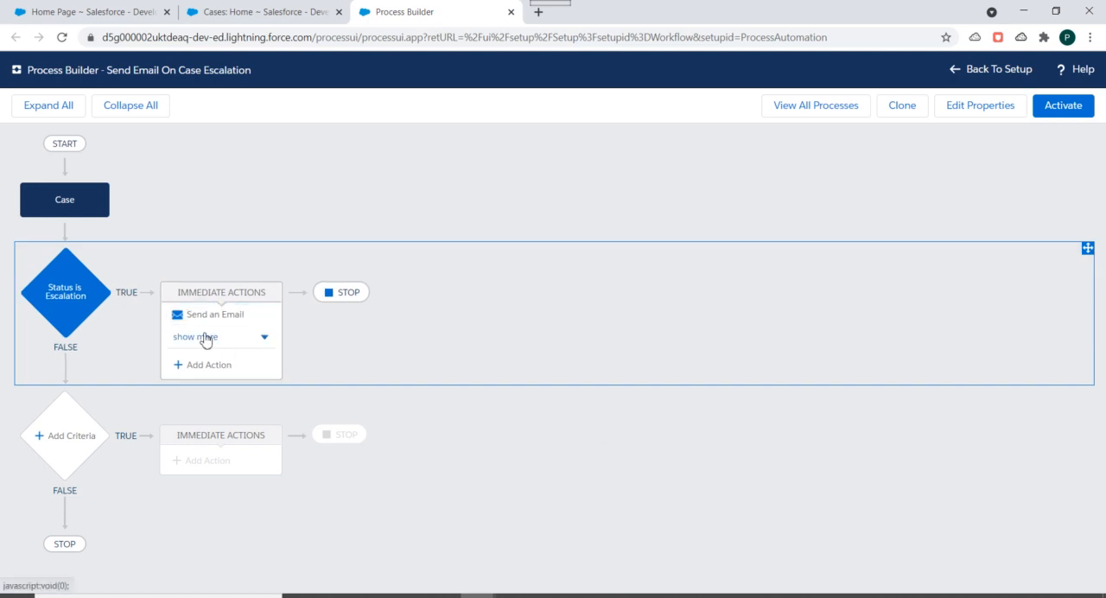
- Review both escalation actions and the criteria, then activate and confirm this version
{"action": "left_click", "coordinate": [195, 336]}
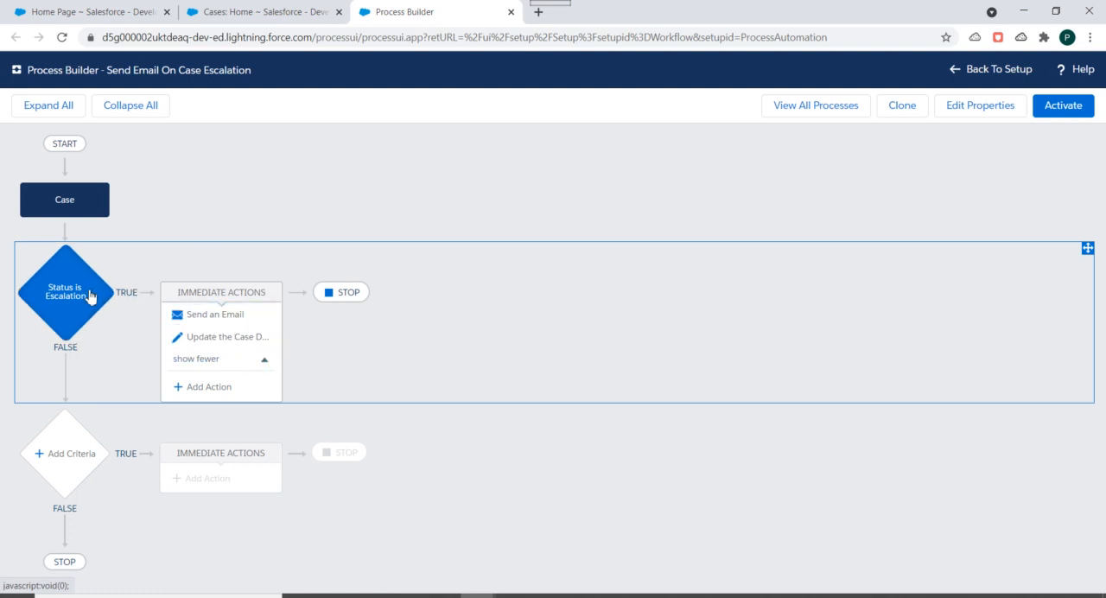
{"action": "left_click", "coordinate": [64, 291]}
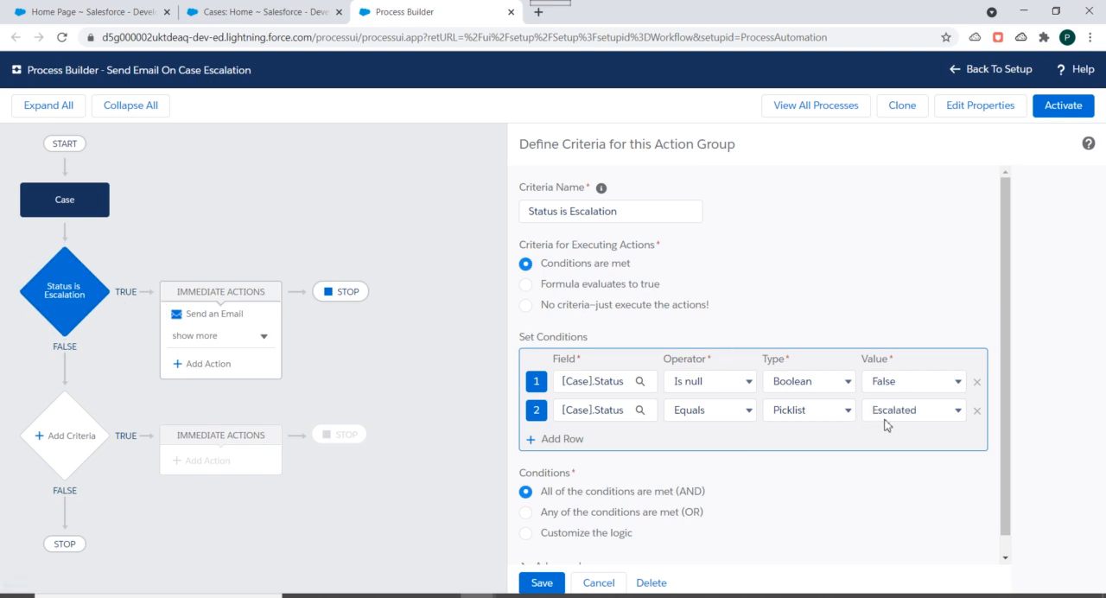
{"action": "mouse_move", "coordinate": [690, 293]}
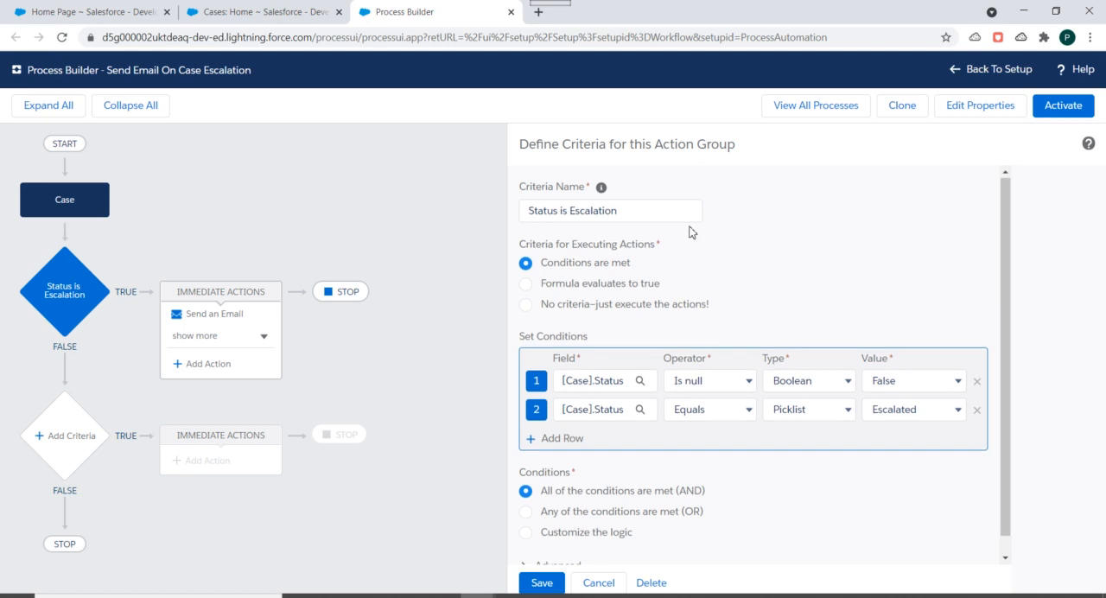
{"action": "left_click", "coordinate": [1063, 104]}
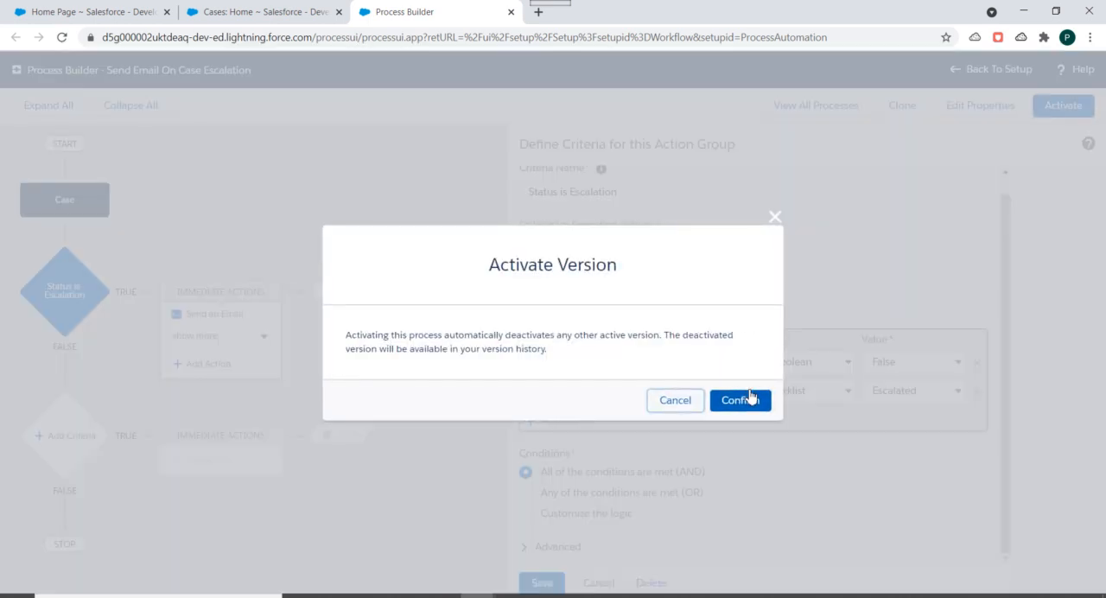
{"action": "left_click", "coordinate": [740, 399]}
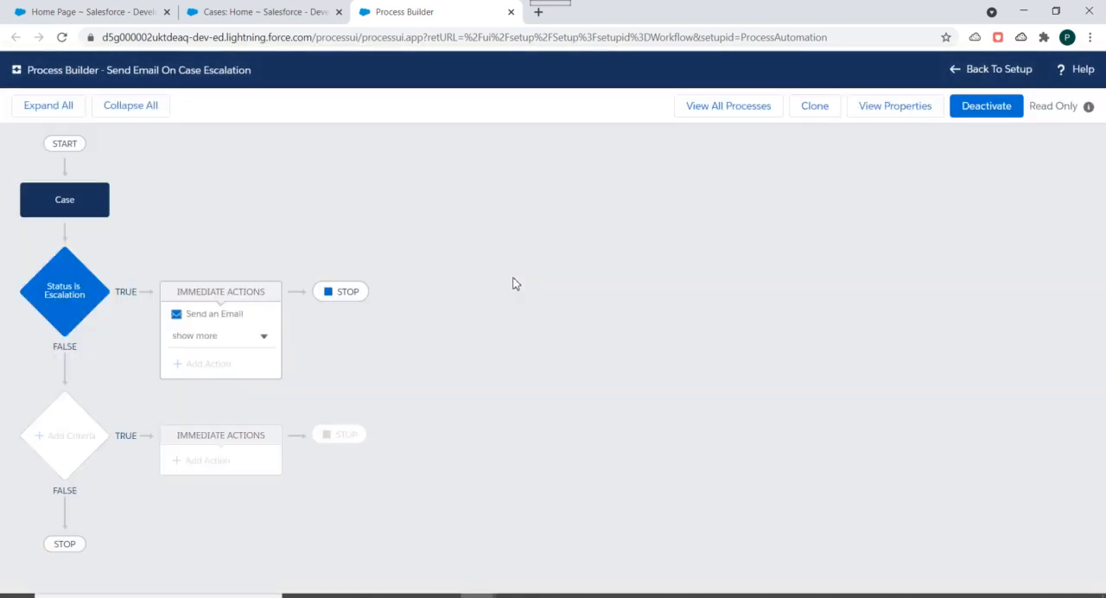
{"action": "mouse_move", "coordinate": [268, 296]}
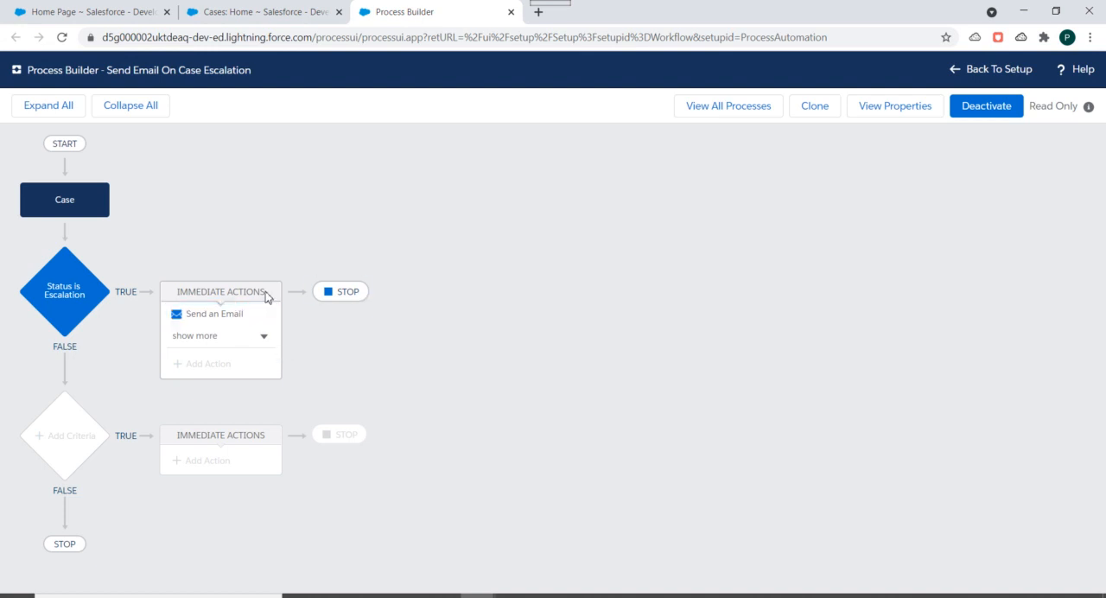
{"action": "mouse_move", "coordinate": [363, 217]}
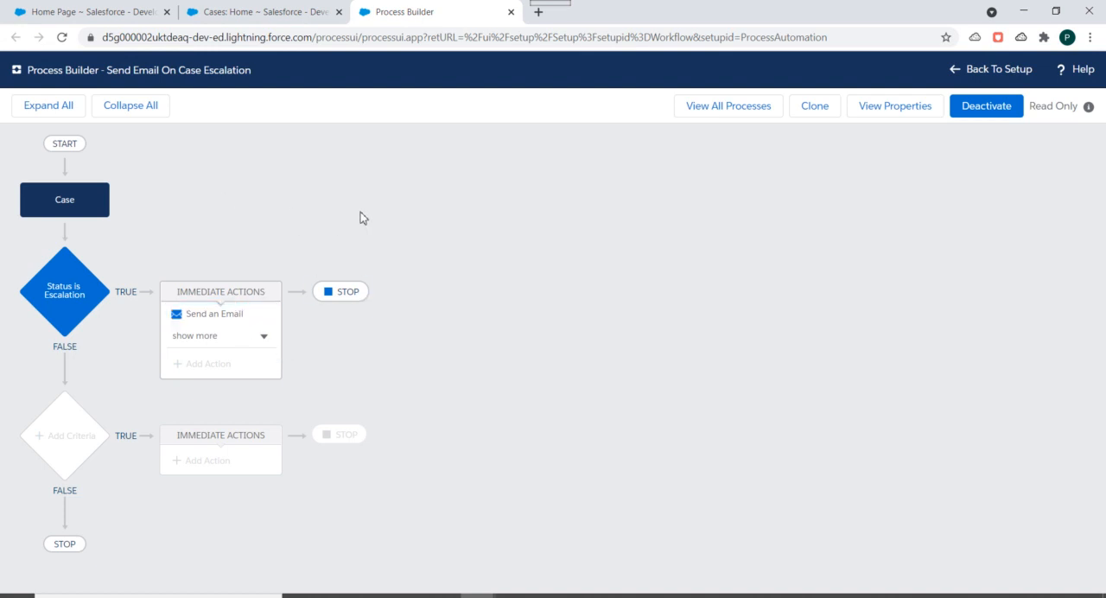
- Set case 00001034 (Washing machine repair) Status to Escalated and save
{"action": "left_click", "coordinate": [260, 12]}
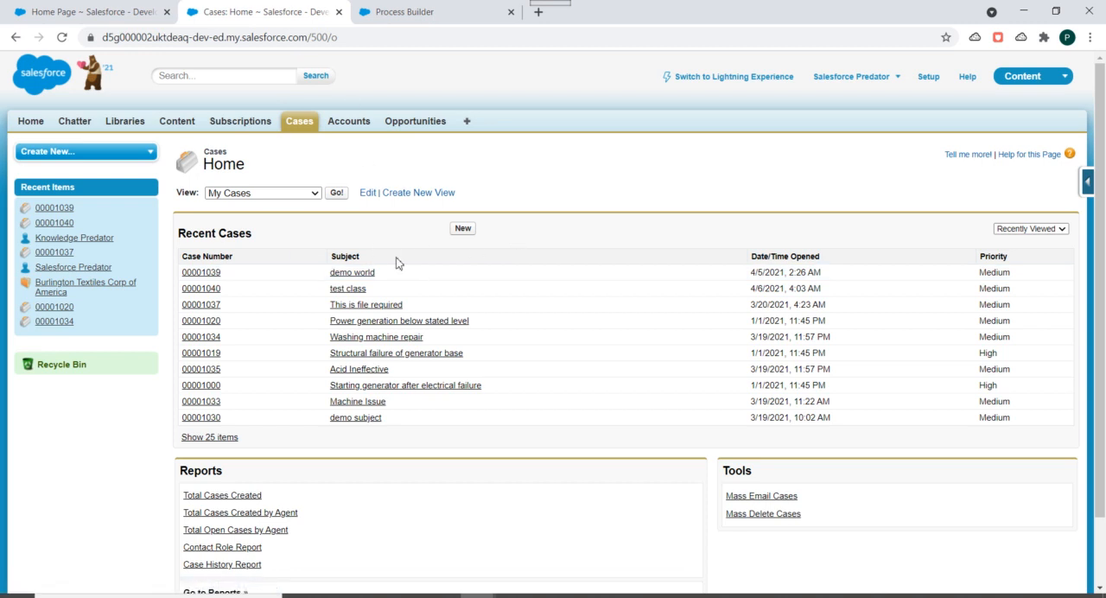
{"action": "mouse_move", "coordinate": [202, 304]}
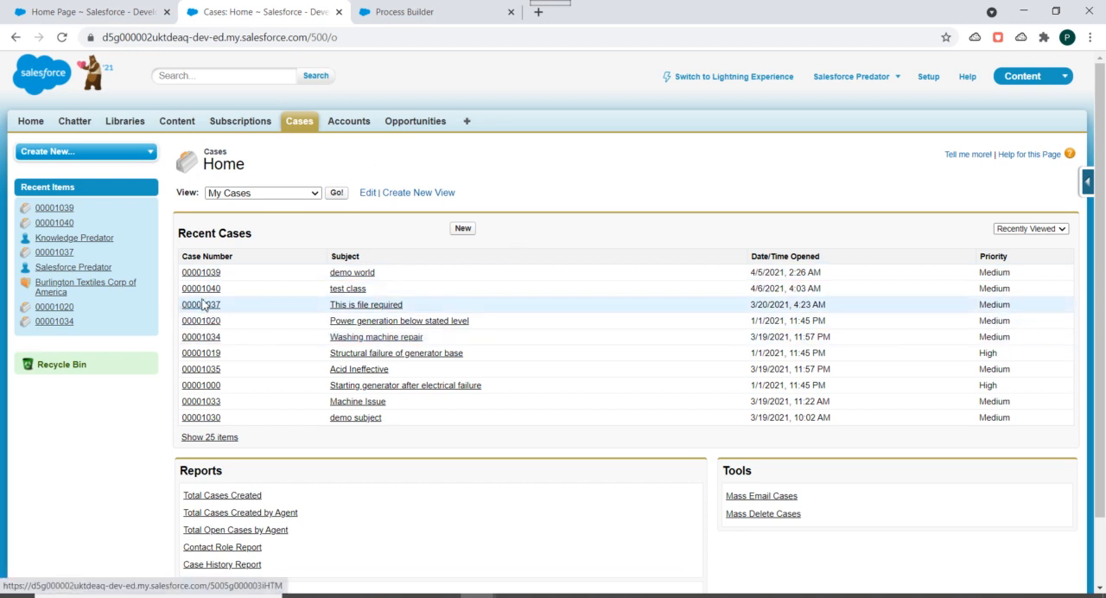
{"action": "left_click", "coordinate": [201, 320]}
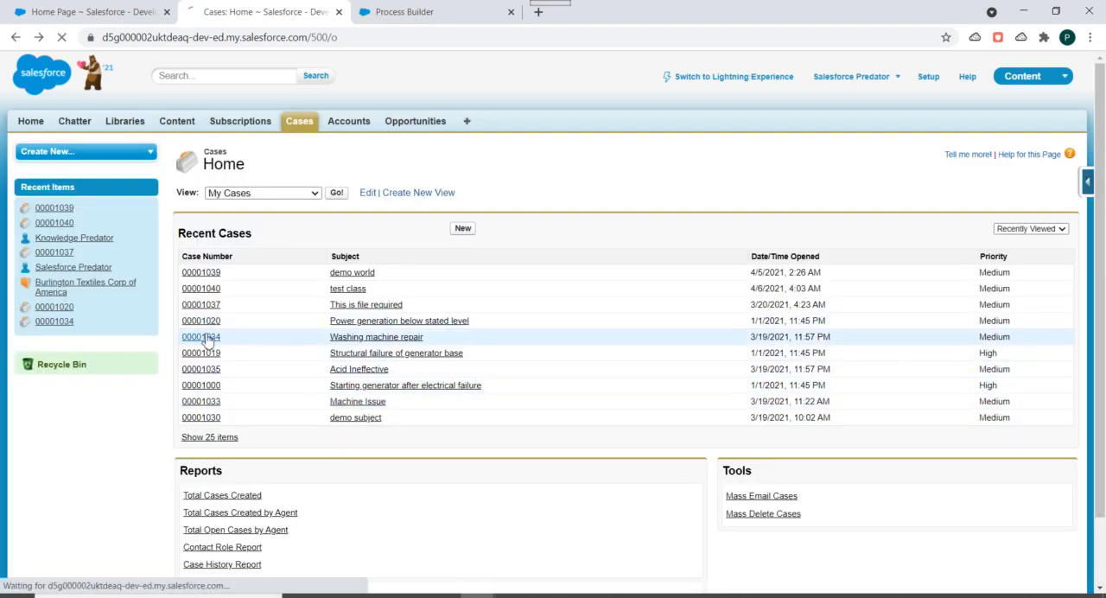
{"action": "left_click", "coordinate": [200, 336]}
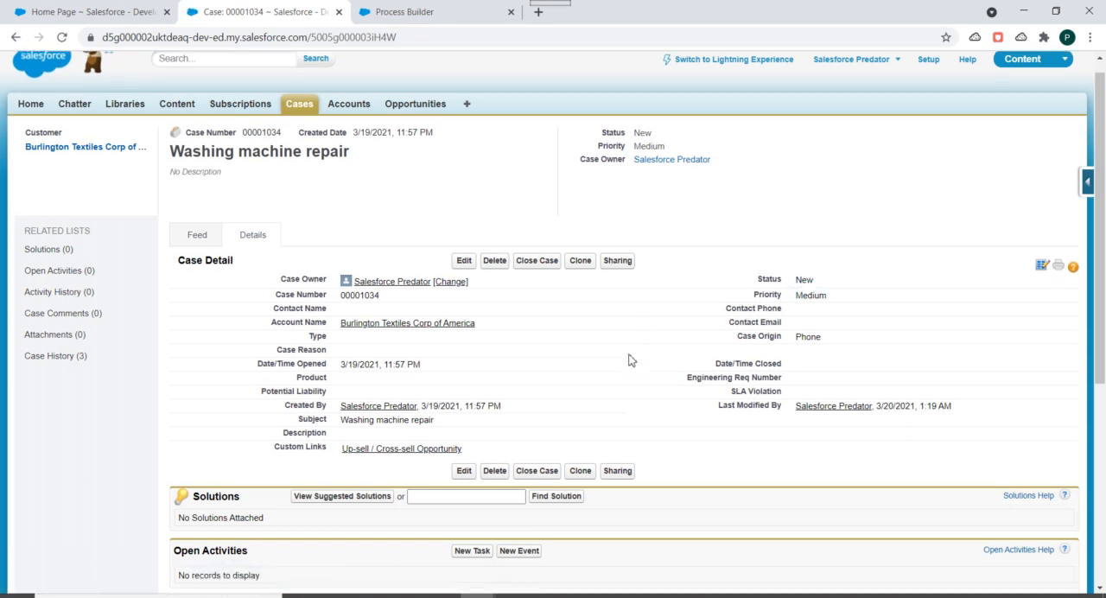
{"action": "scroll", "scroll_direction": "down", "scroll_amount": 3}
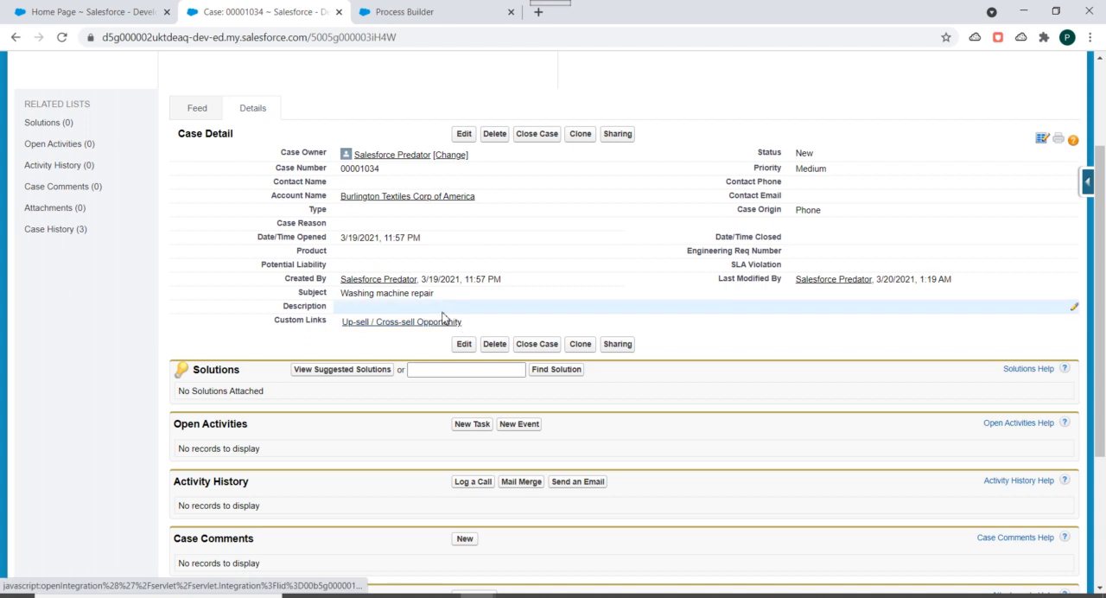
{"action": "mouse_move", "coordinate": [408, 316]}
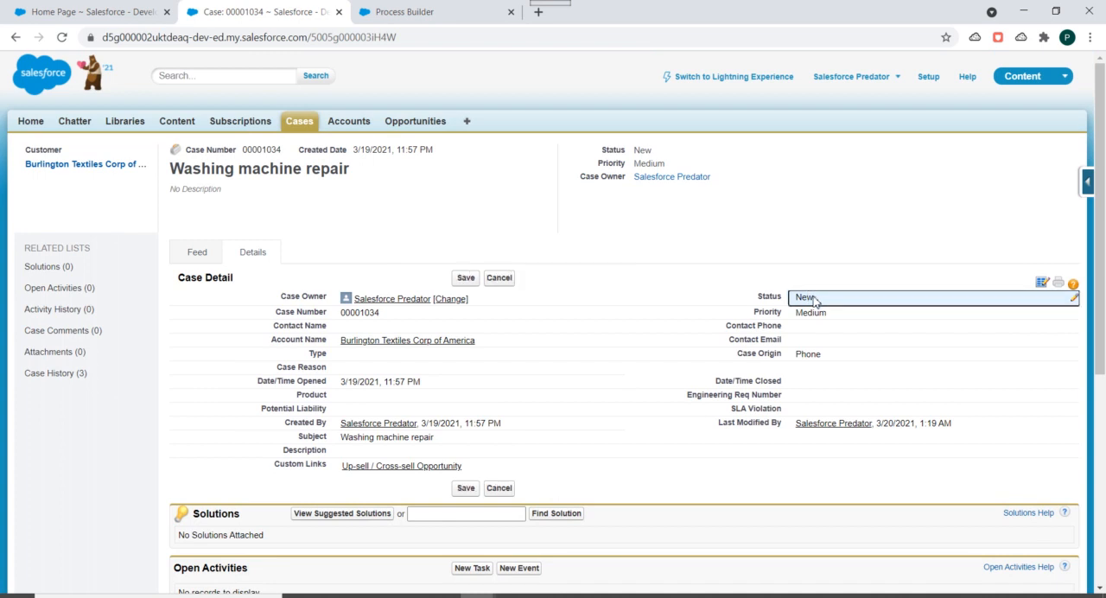
{"action": "left_click", "coordinate": [826, 298]}
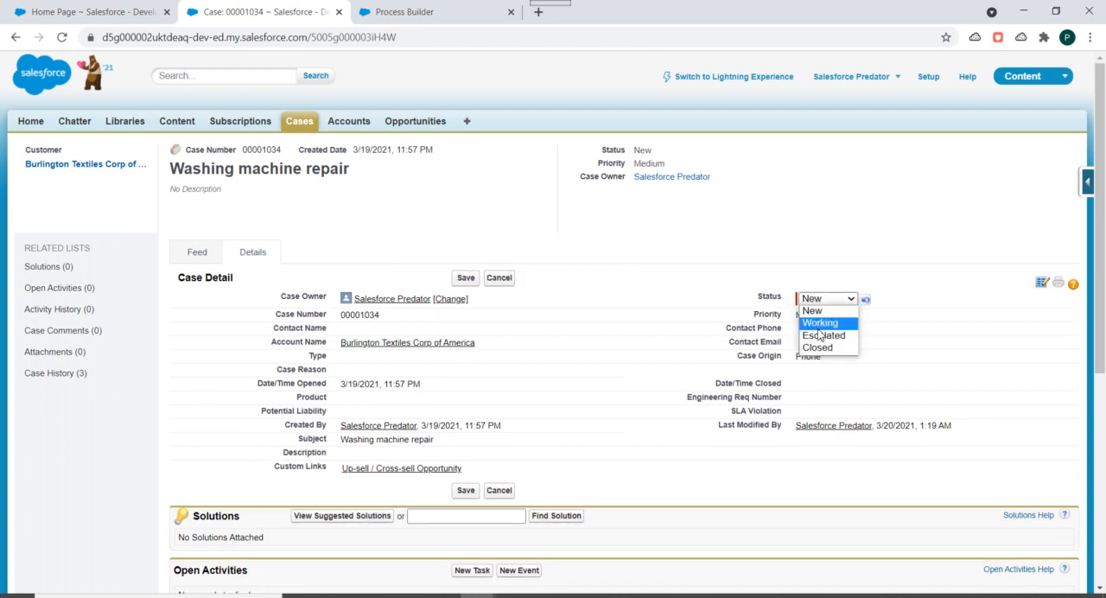
{"action": "left_click", "coordinate": [822, 334]}
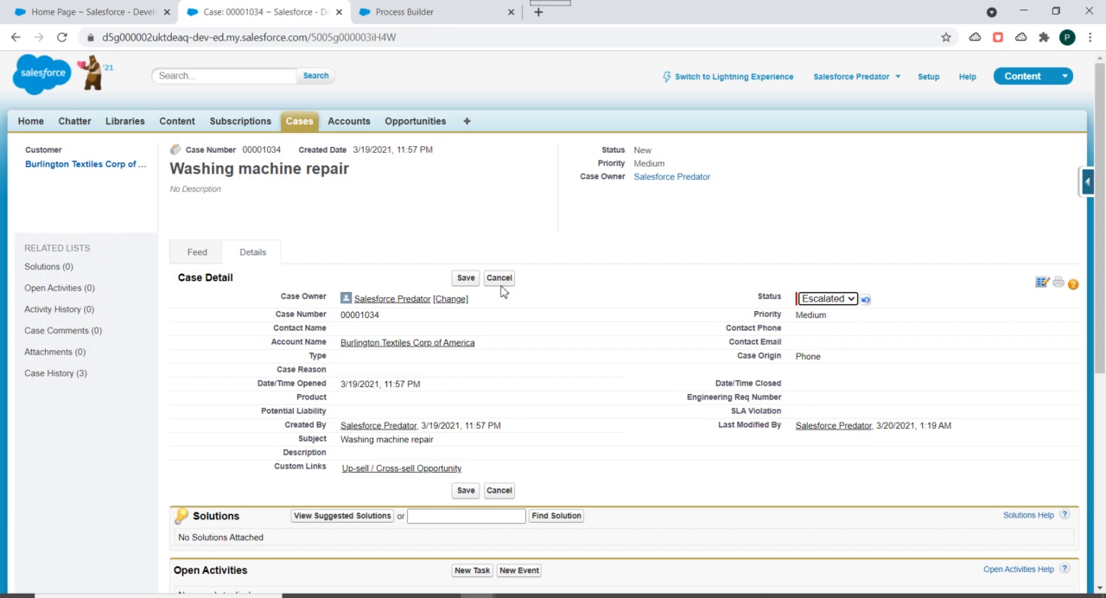
{"action": "left_click", "coordinate": [465, 277]}
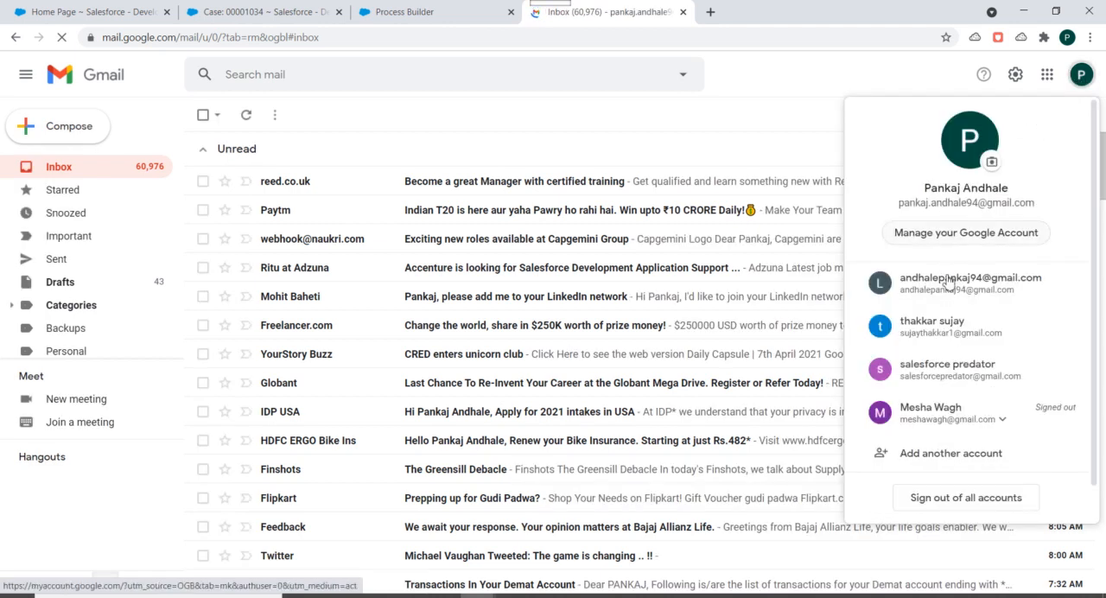
- Read the ESCALATED CASE 00001034 email in the other Gmail account, then return to Process Builder
{"action": "left_click", "coordinate": [950, 284]}
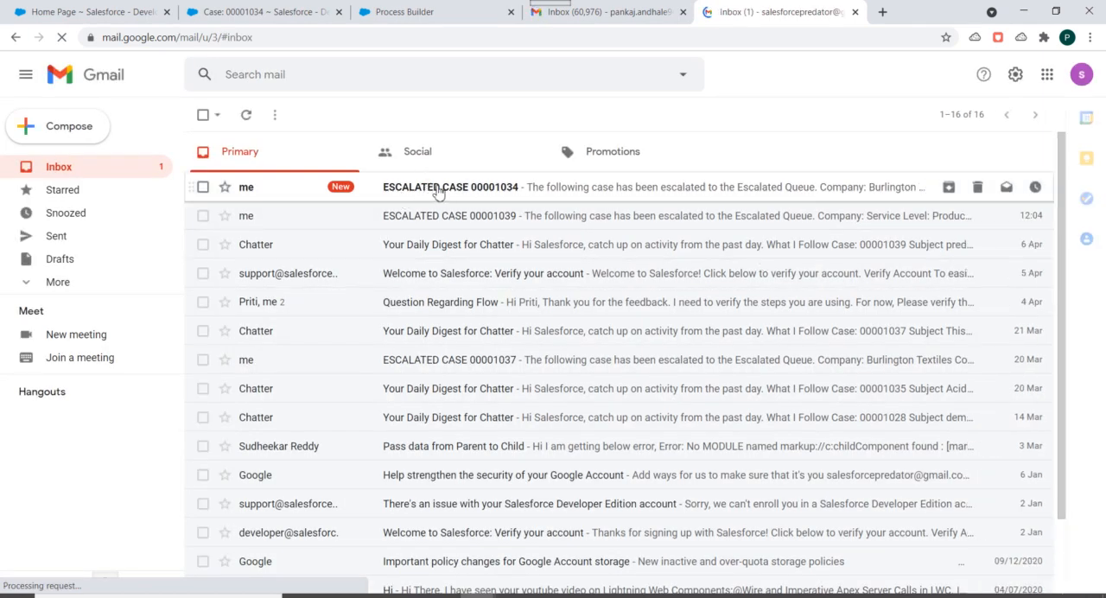
{"action": "left_click", "coordinate": [449, 187]}
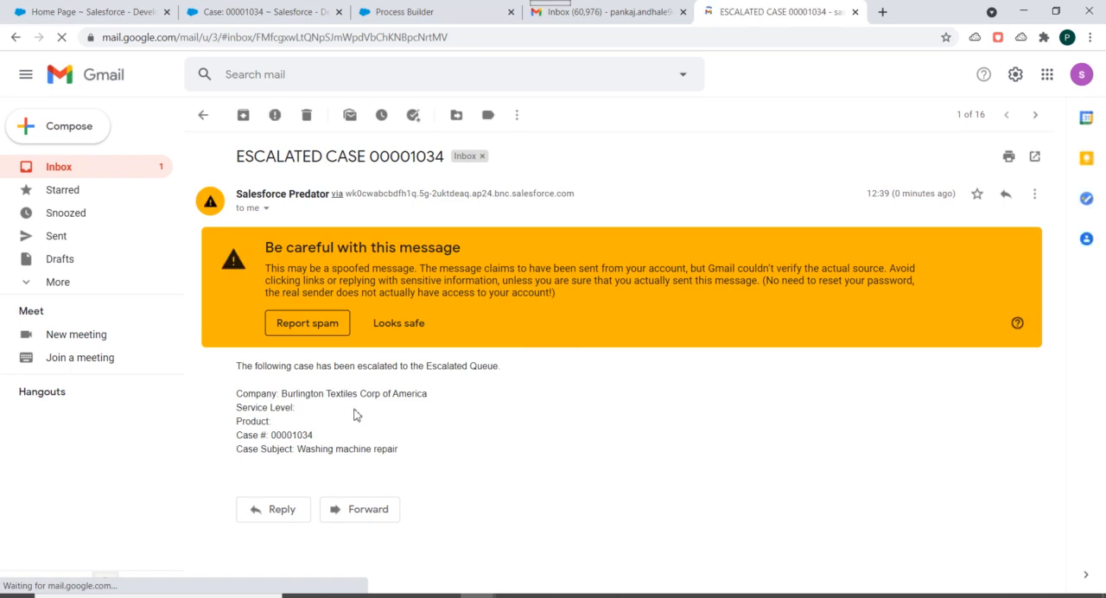
{"action": "left_click", "coordinate": [434, 11]}
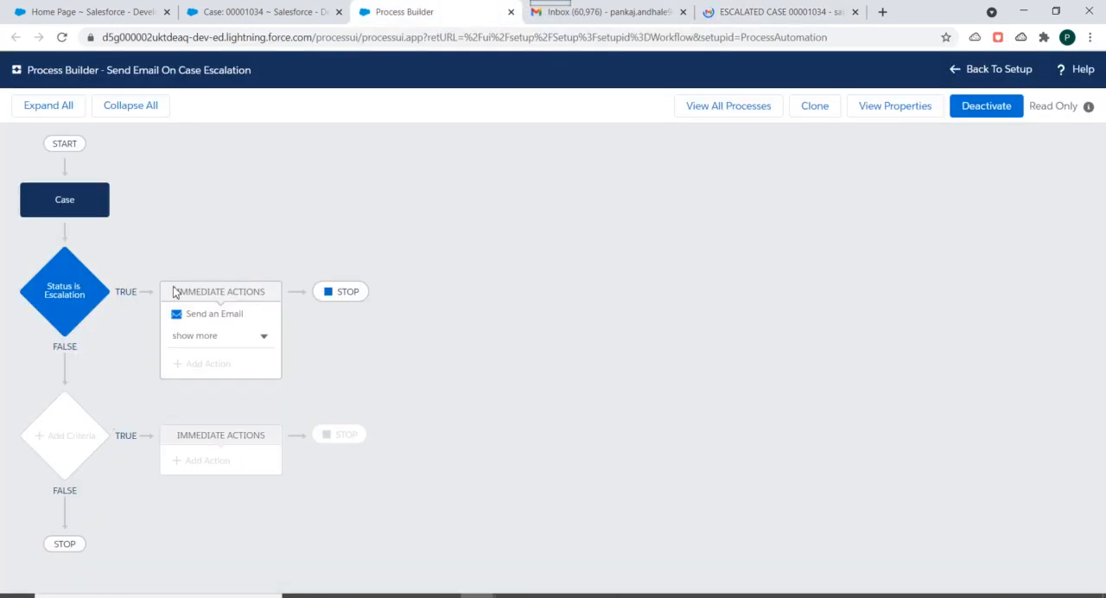
{"action": "left_click", "coordinate": [213, 314]}
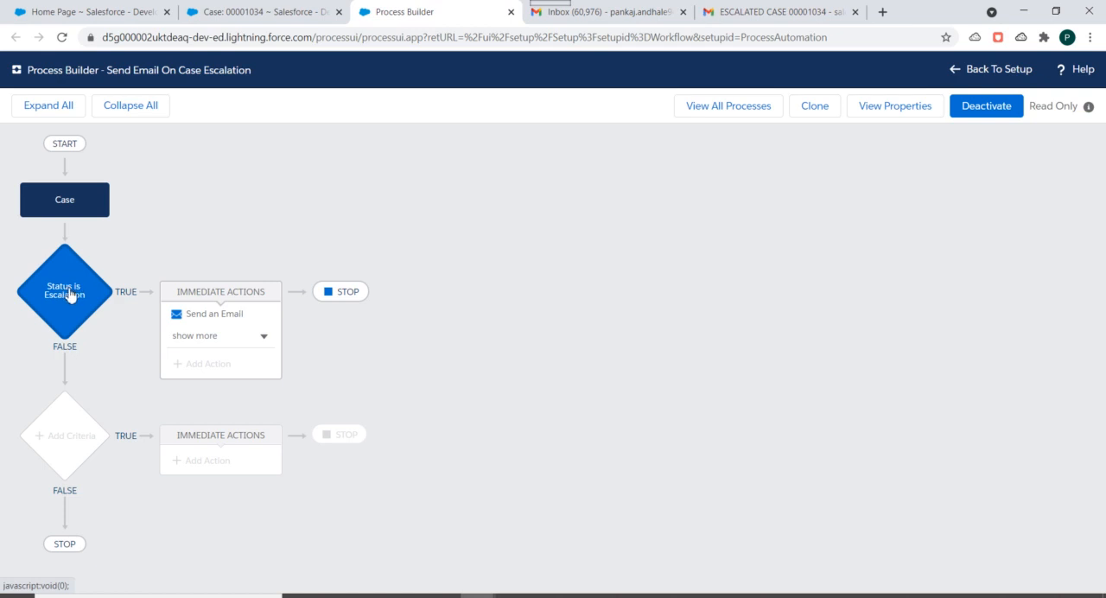
{"action": "mouse_move", "coordinate": [652, 364]}
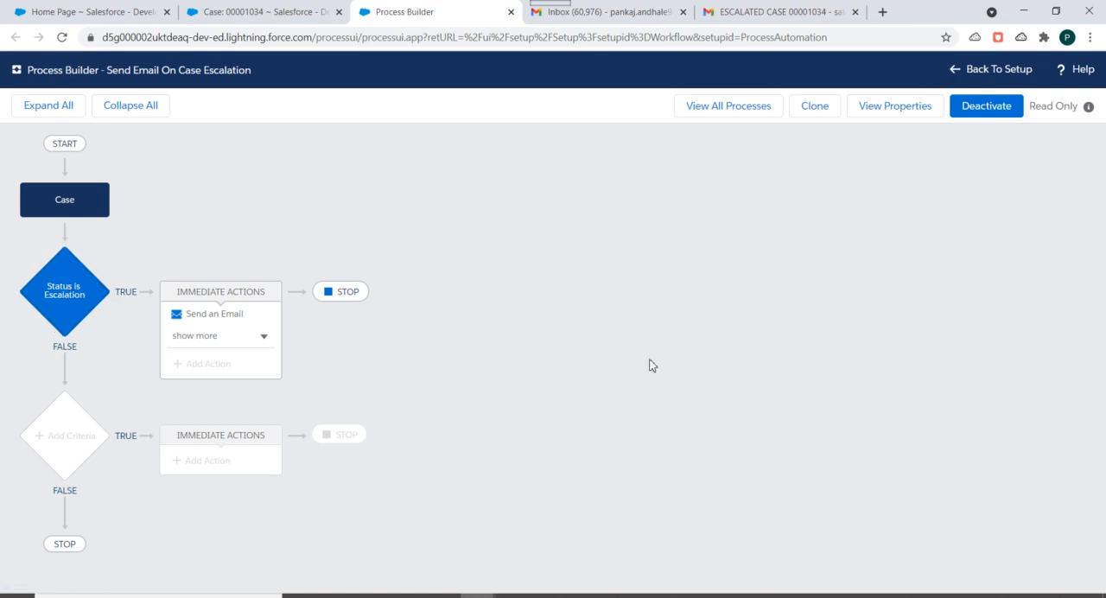
{"action": "mouse_move", "coordinate": [799, 369]}
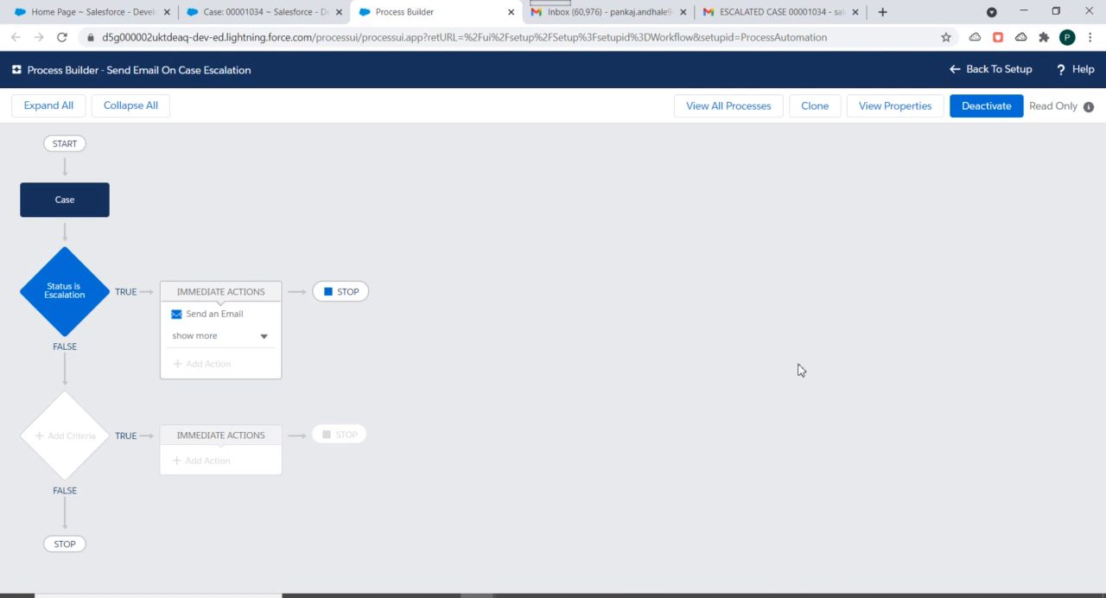